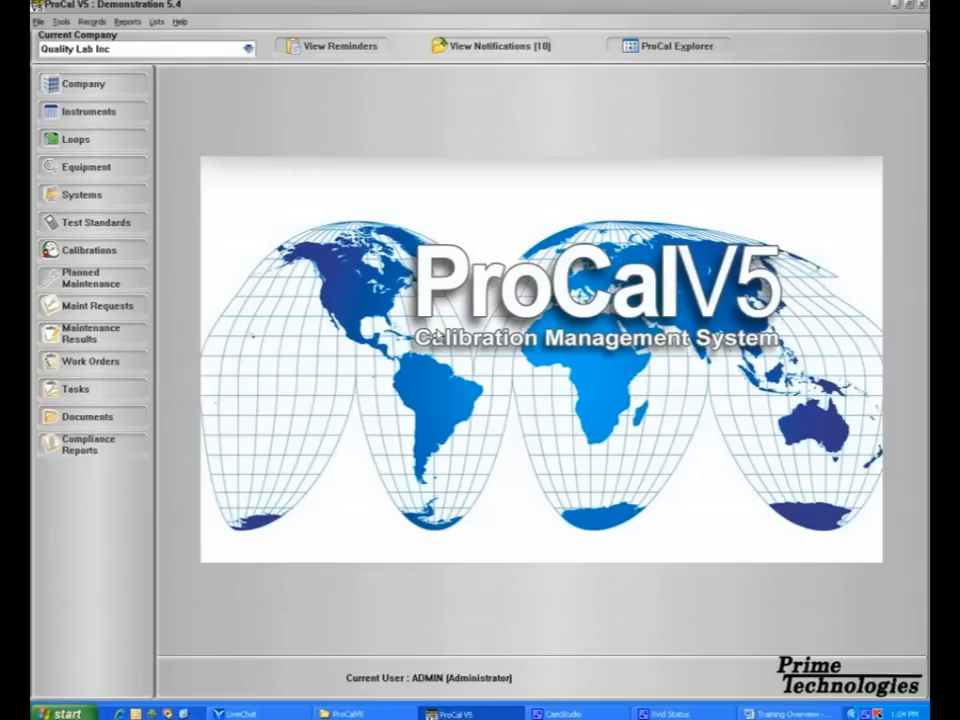
Review the master record and calibration option defaults in System Options and Defaults
click(60, 22)
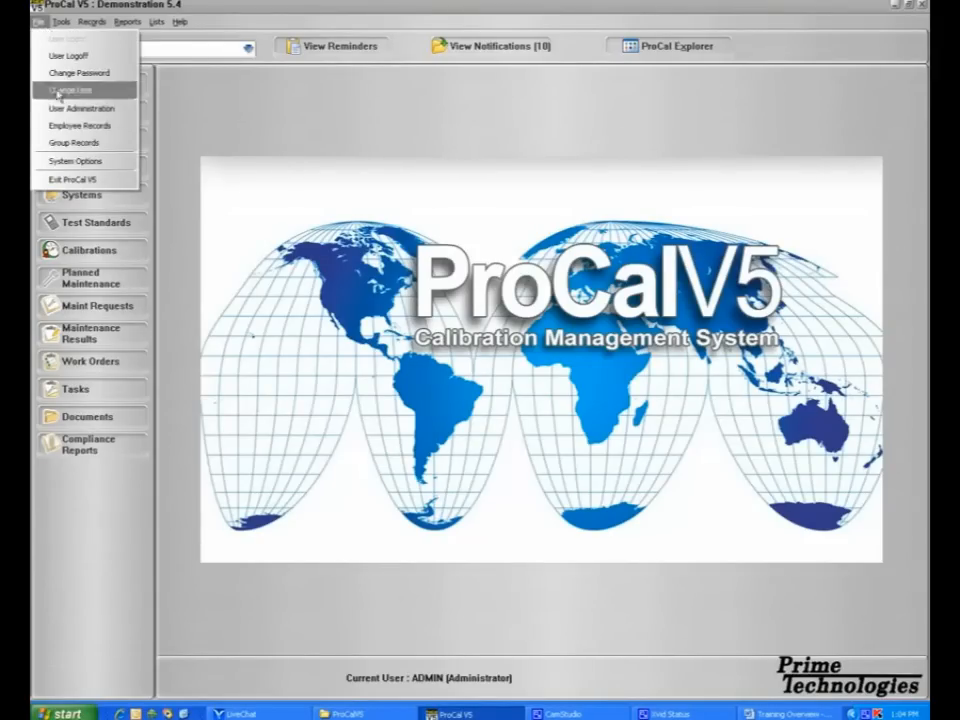
mouse_move(68, 160)
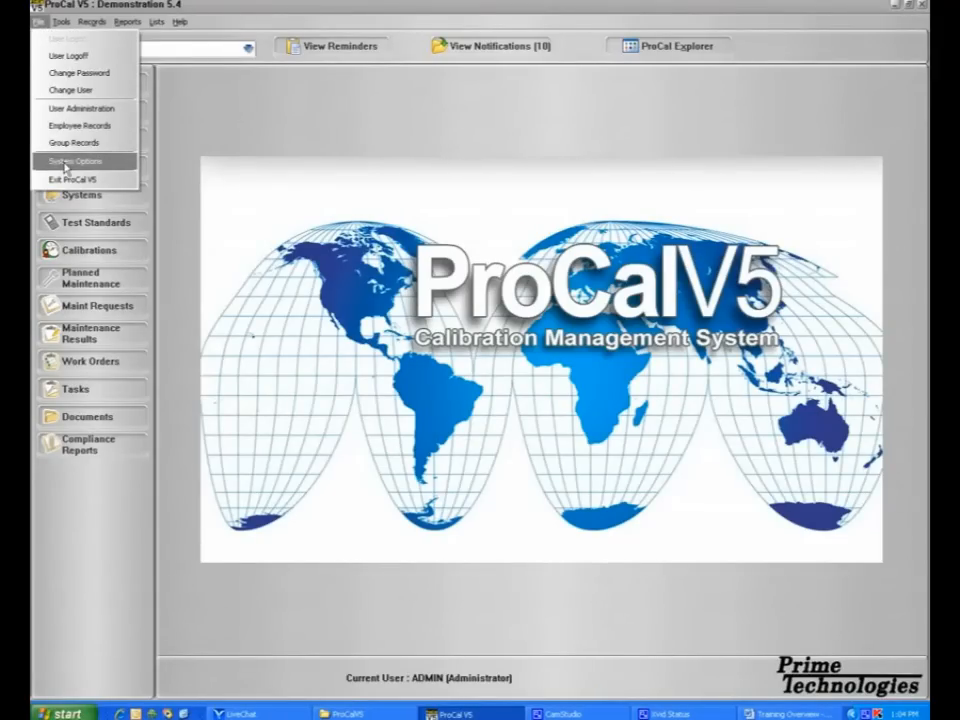
click(74, 160)
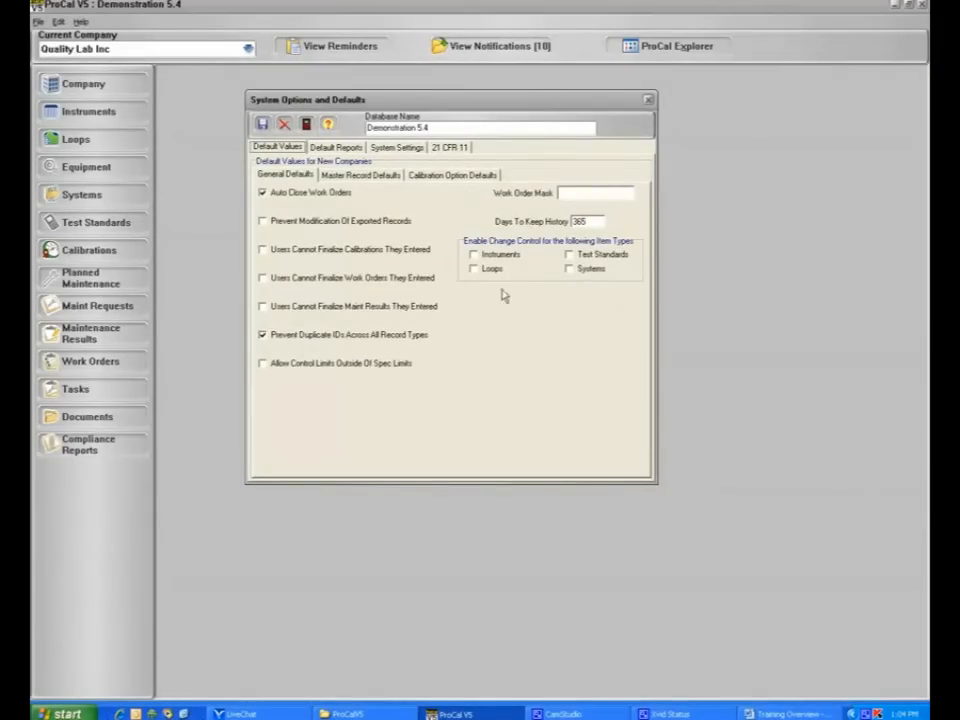
click(360, 174)
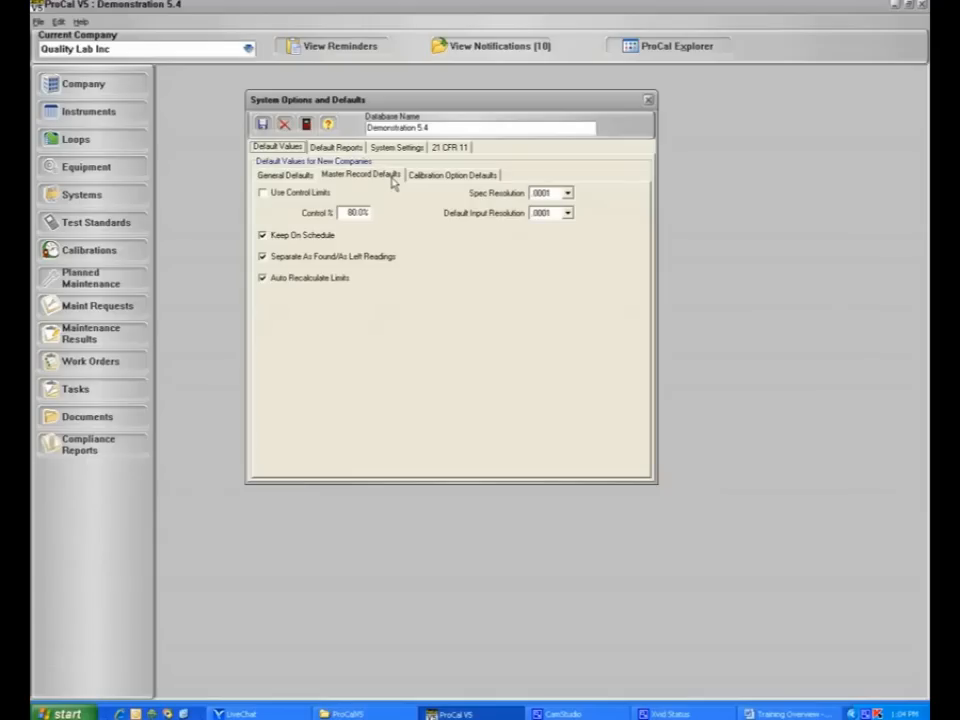
click(452, 174)
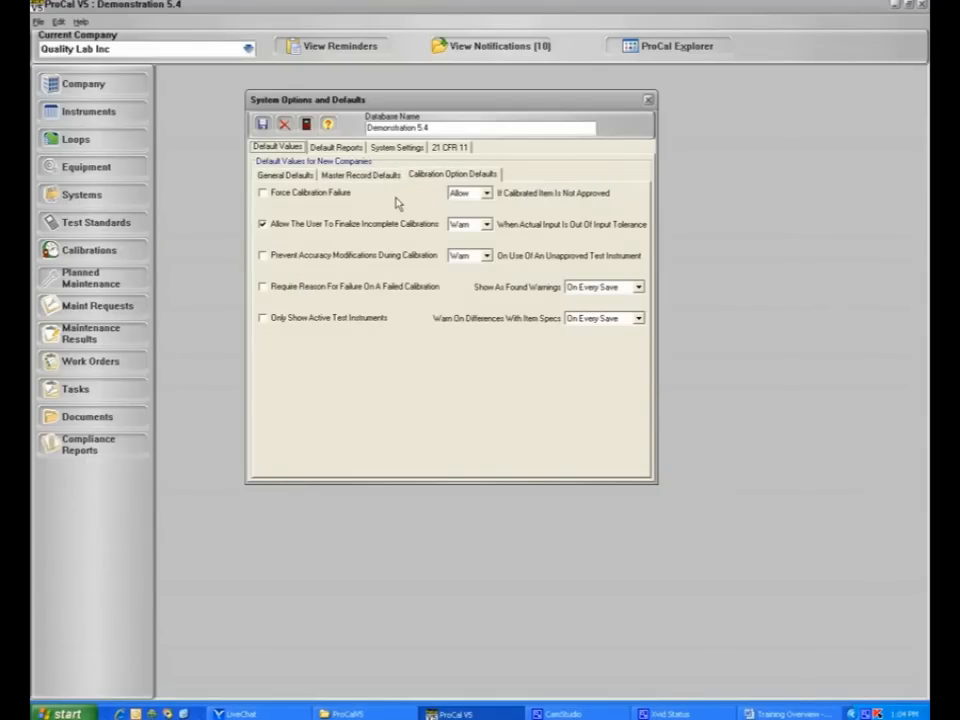
Review the default reports, system settings and 21 CFR Part 11 compliance pages
click(336, 148)
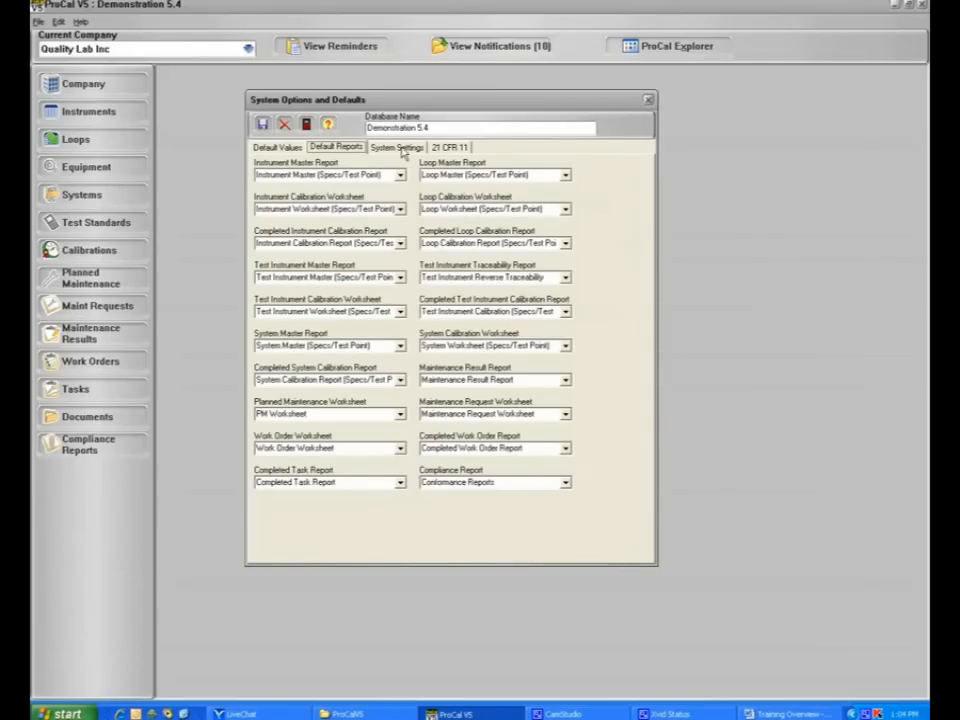
click(396, 148)
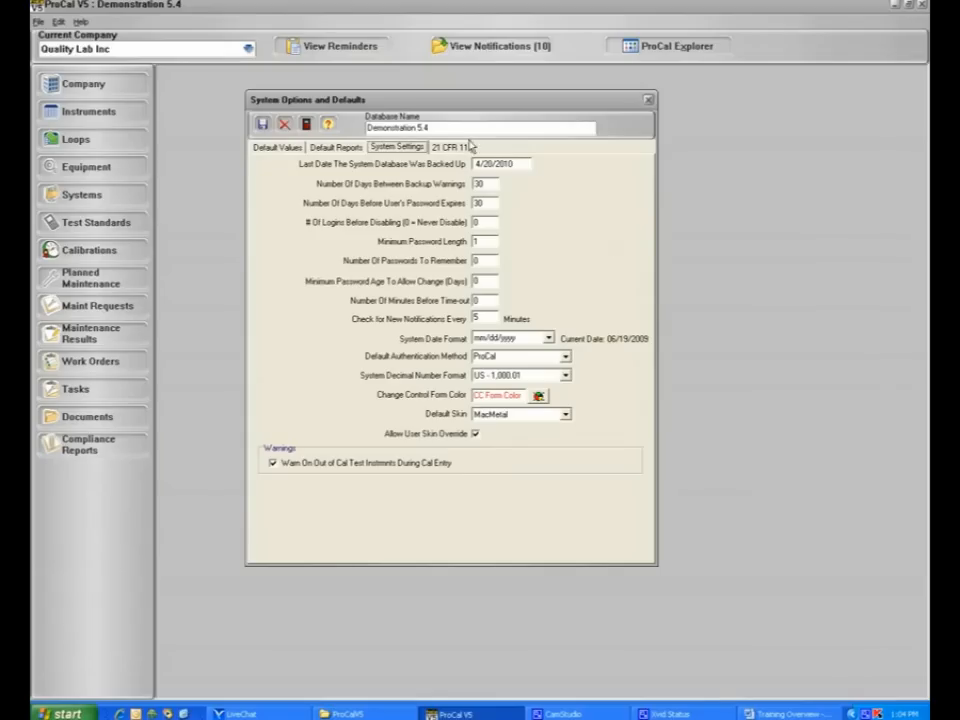
click(450, 146)
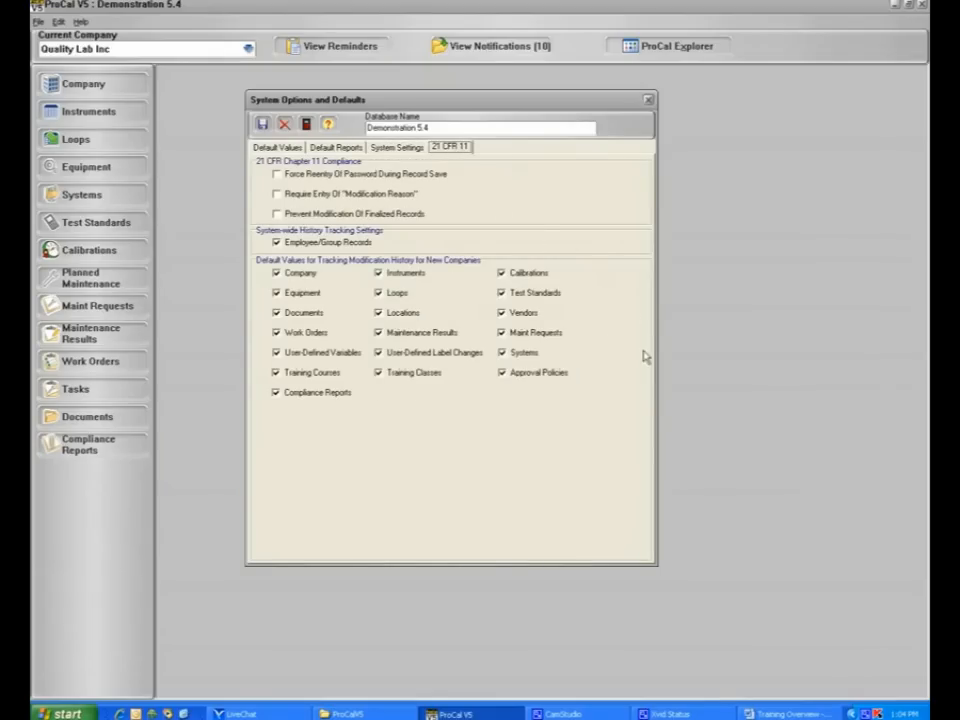
mouse_move(630, 356)
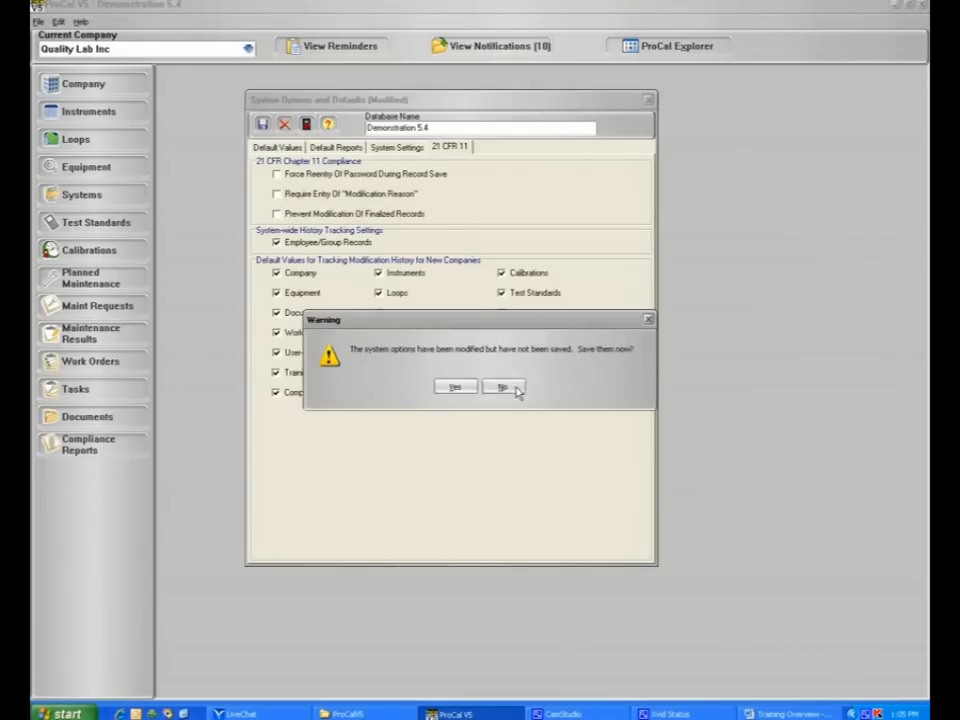
Answer the save prompt and open the current company record to its calibration and work order options
click(500, 388)
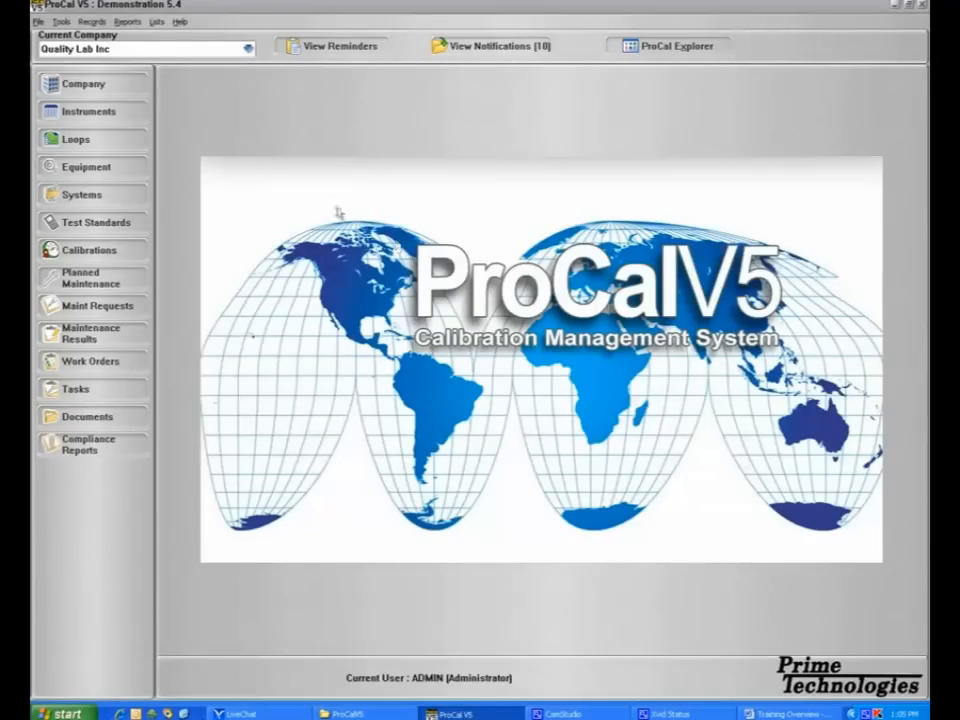
mouse_move(316, 200)
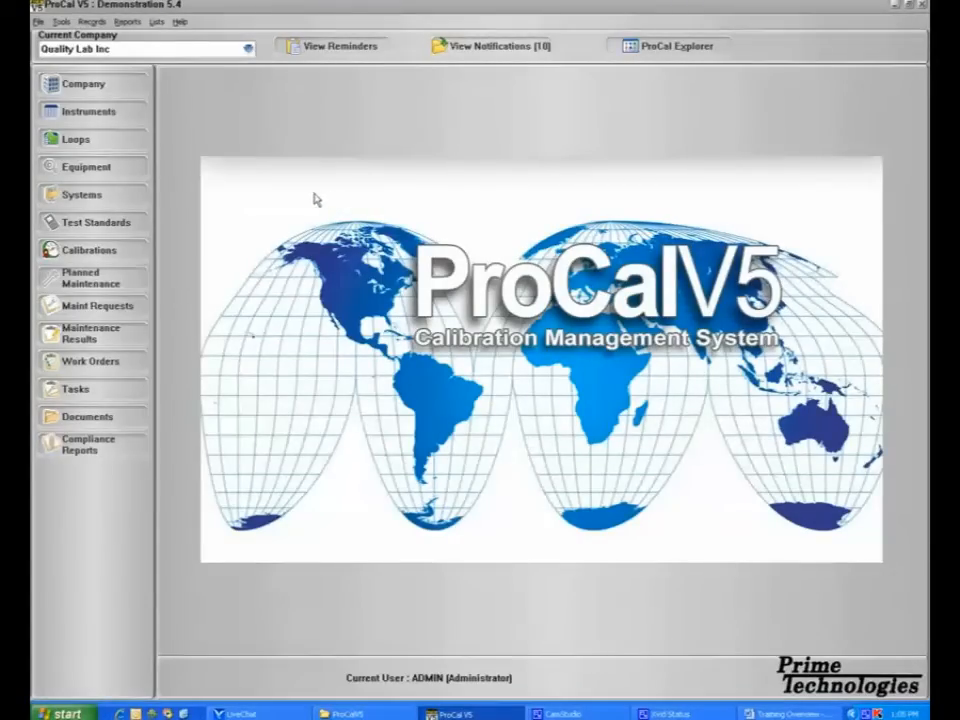
click(84, 84)
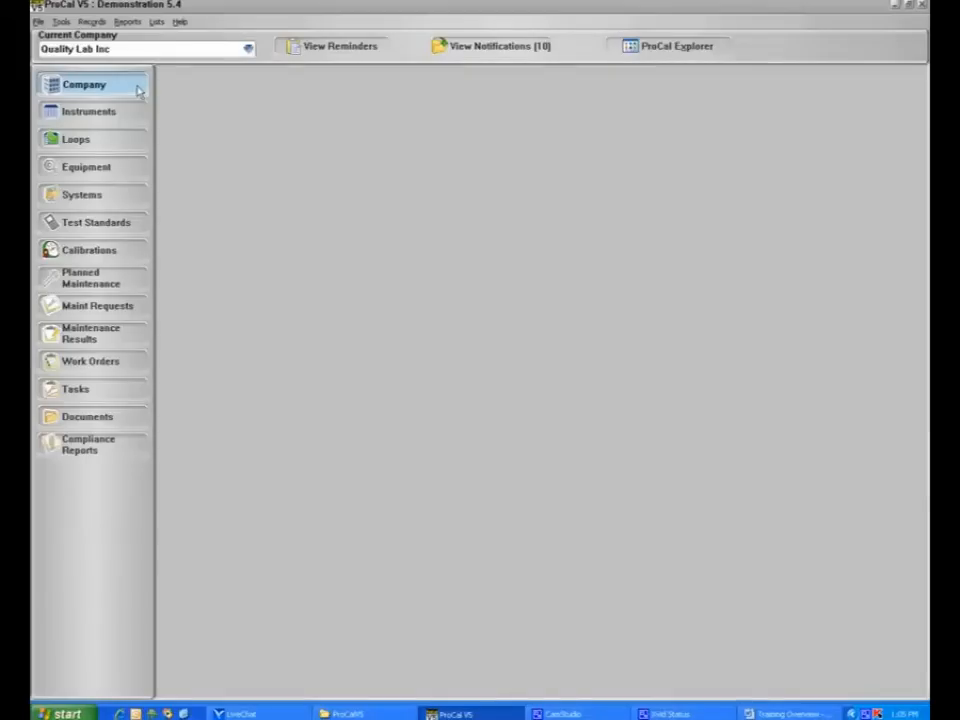
click(84, 84)
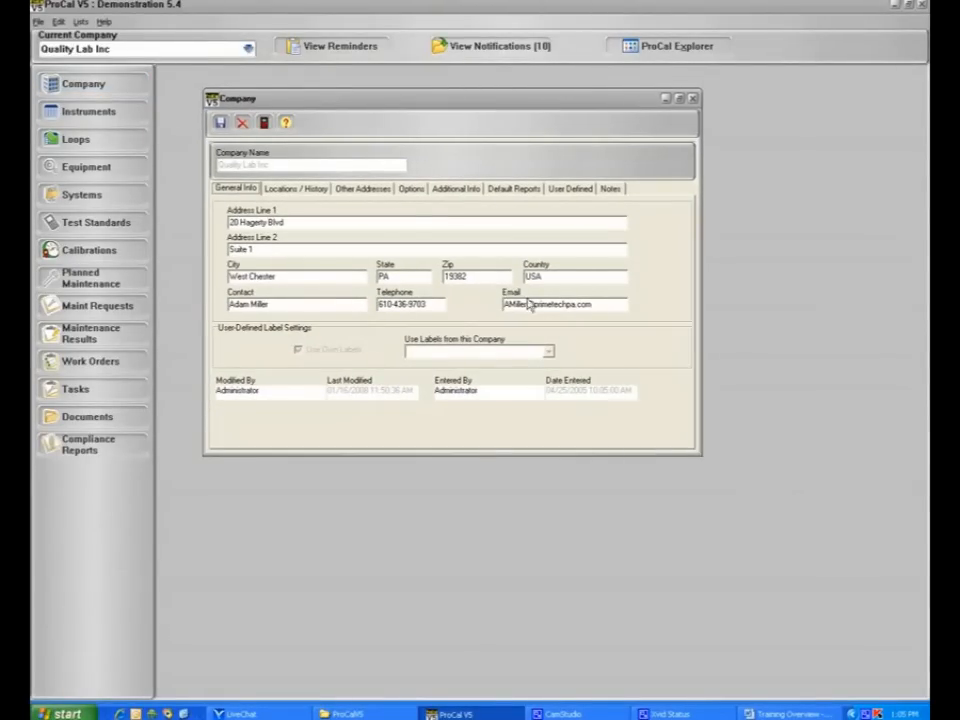
mouse_move(408, 210)
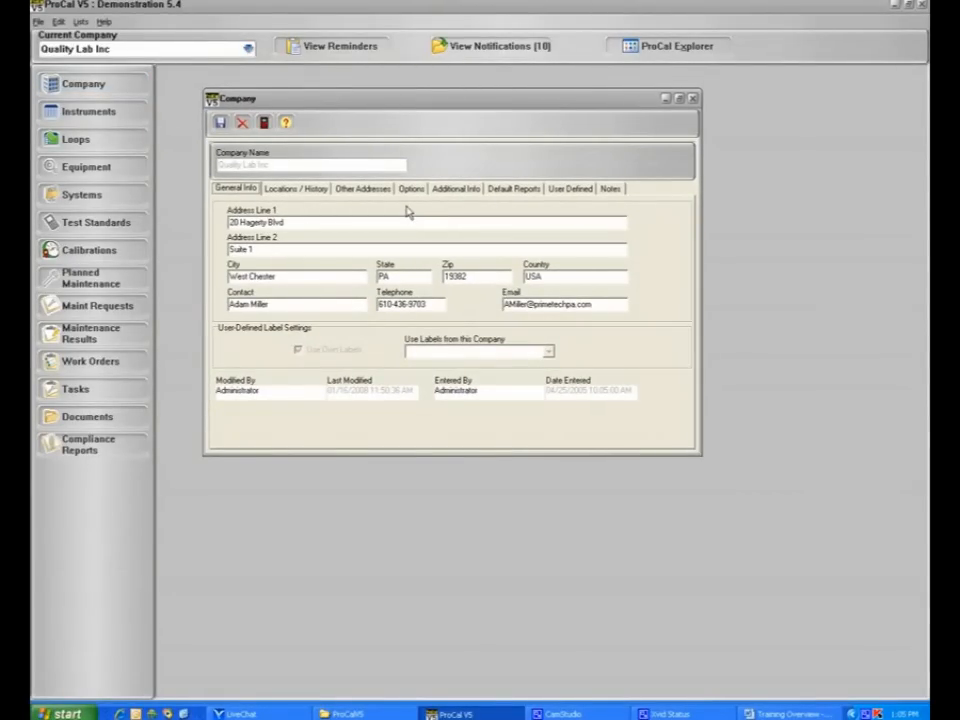
click(410, 188)
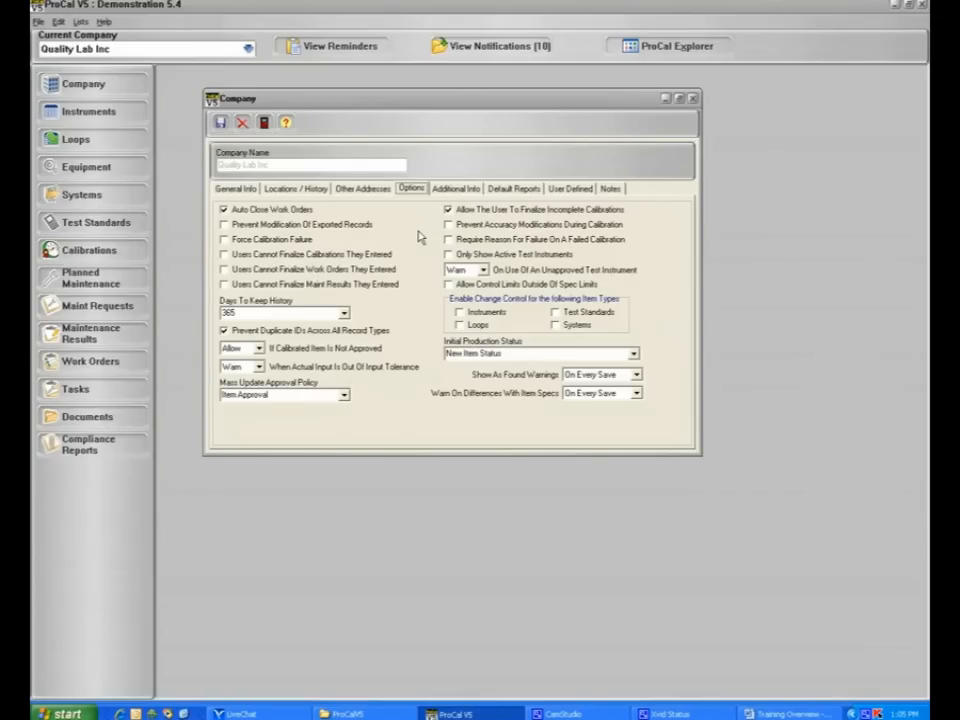
click(252, 348)
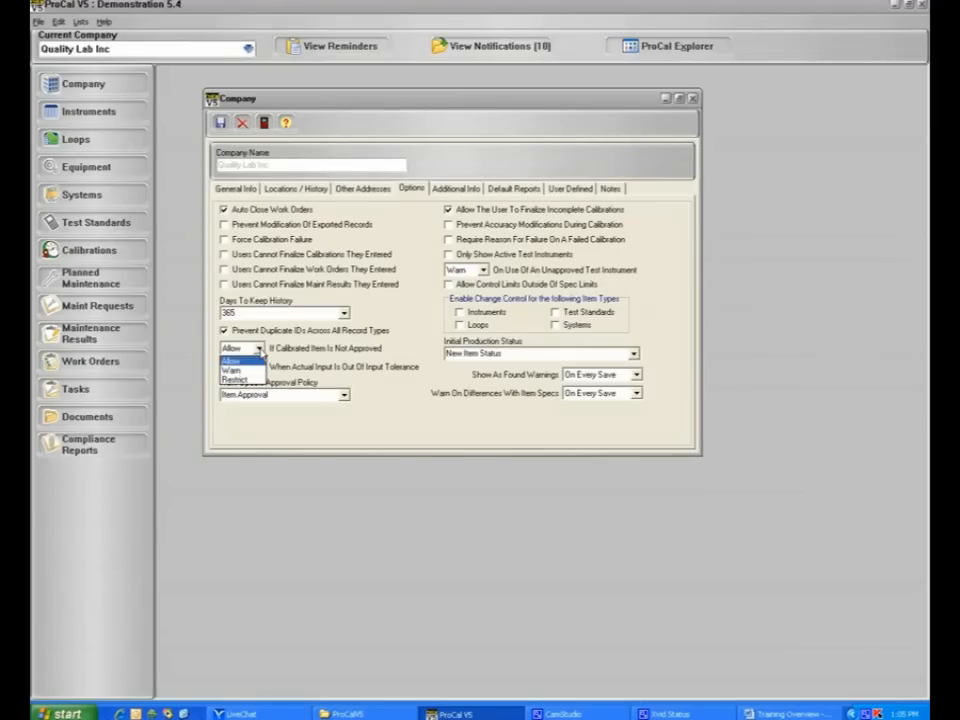
click(232, 360)
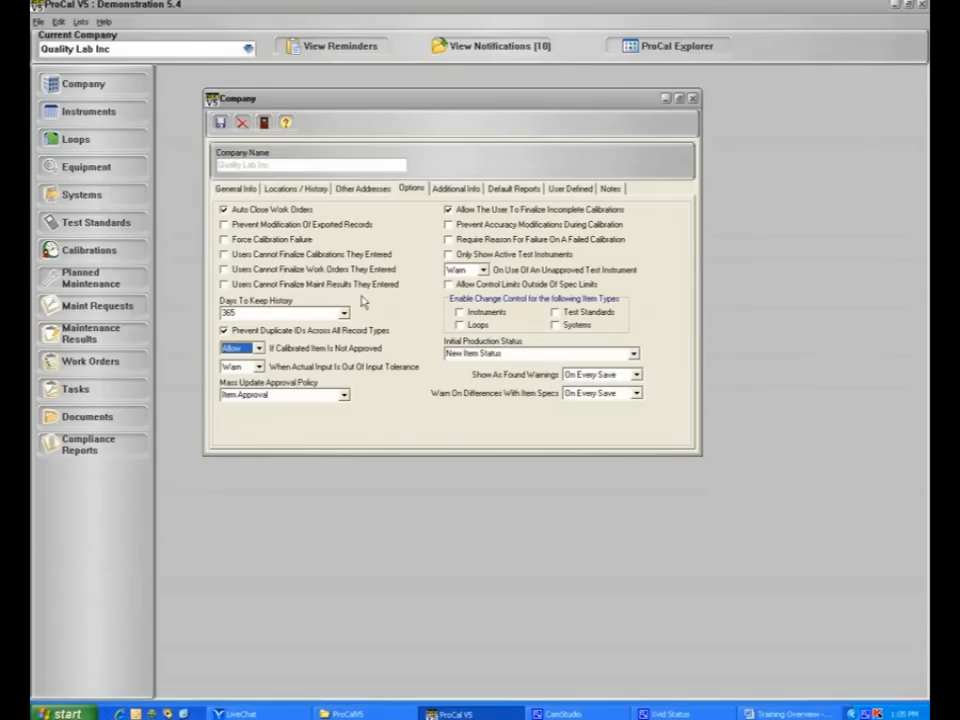
mouse_move(370, 296)
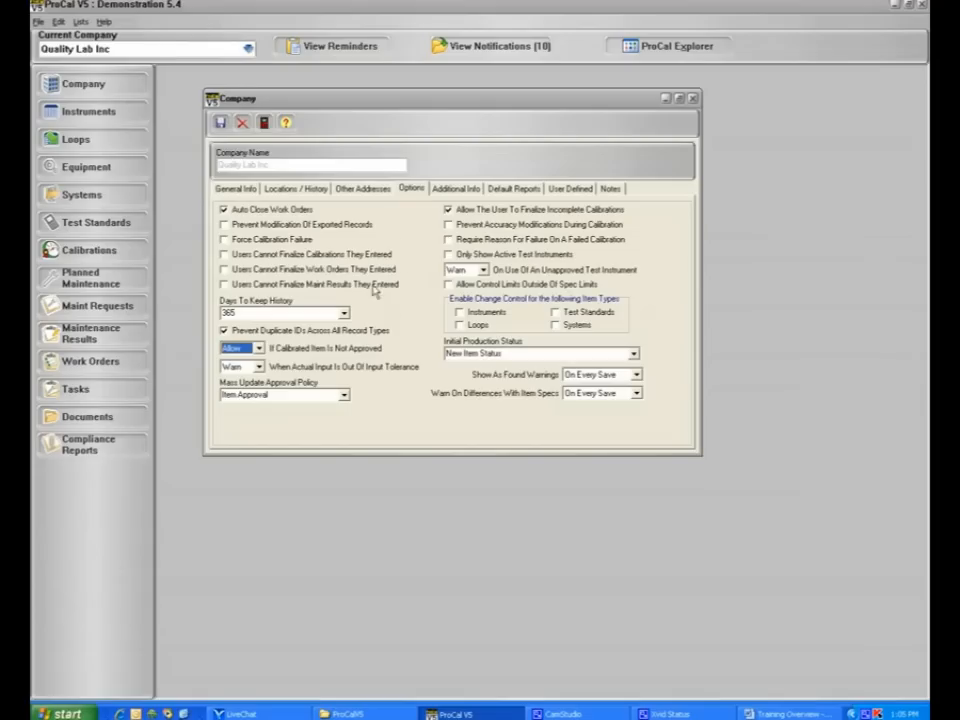
mouse_move(404, 322)
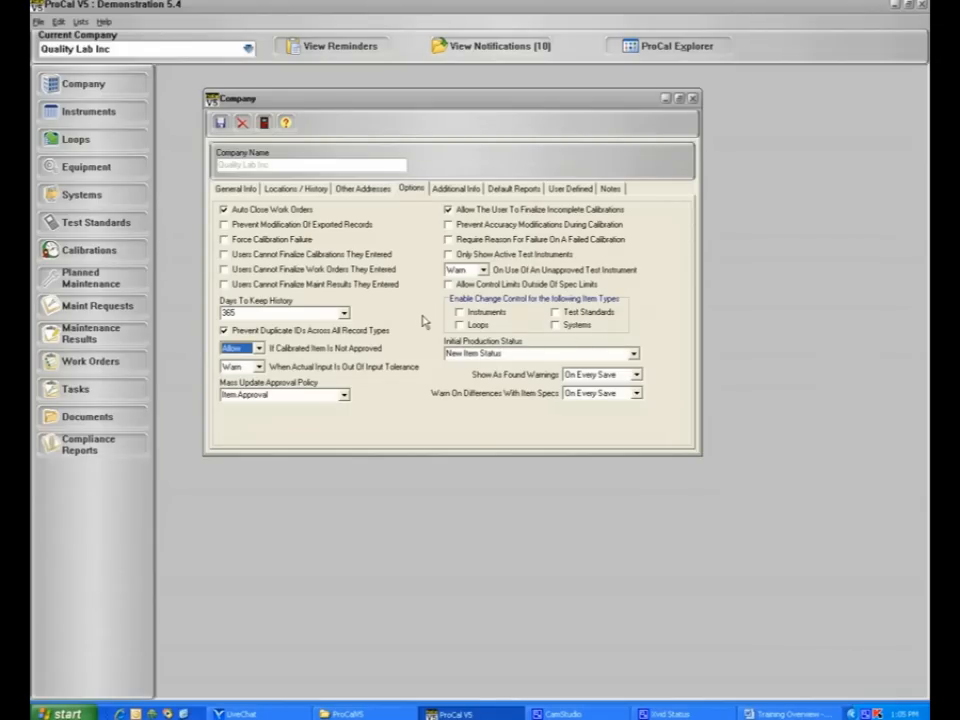
mouse_move(420, 318)
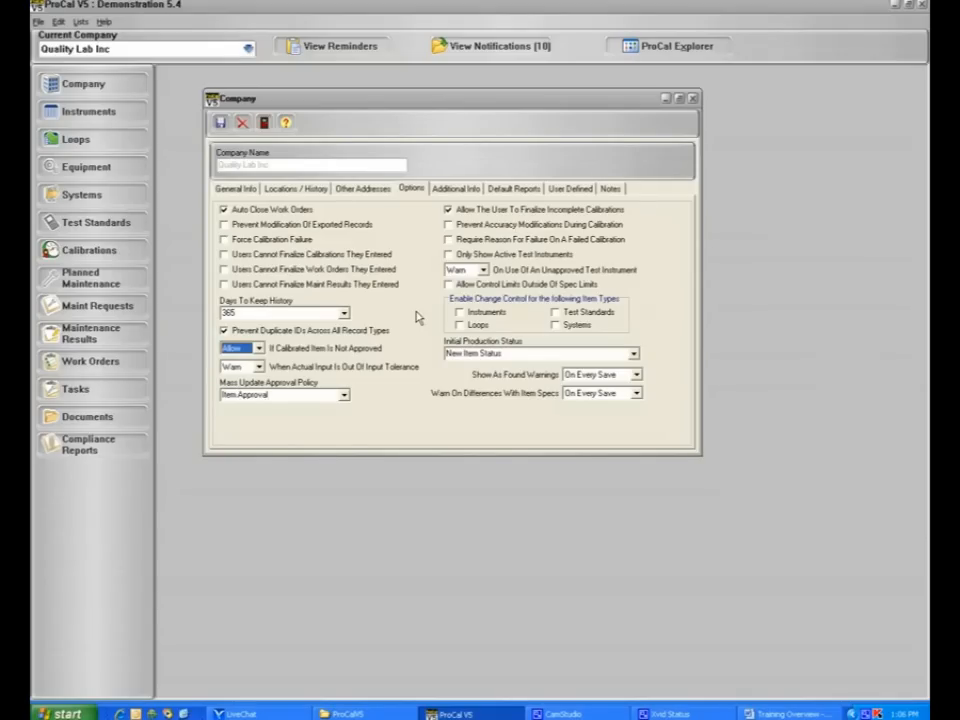
mouse_move(286, 122)
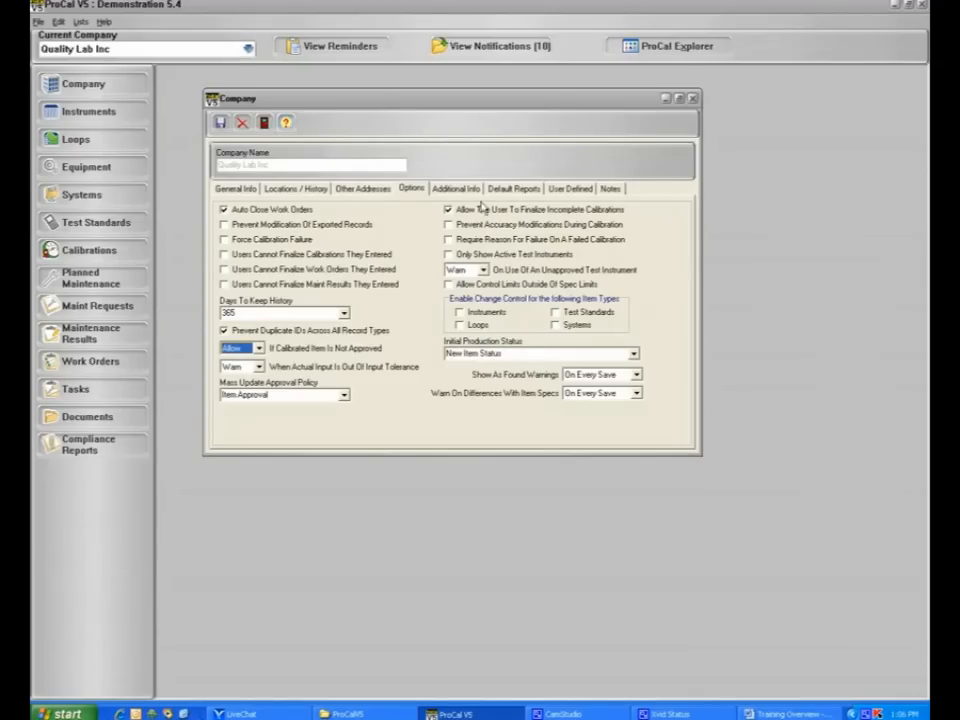
Show the company's Additional Info page and inspect the Calibration Passed Status choices
click(456, 188)
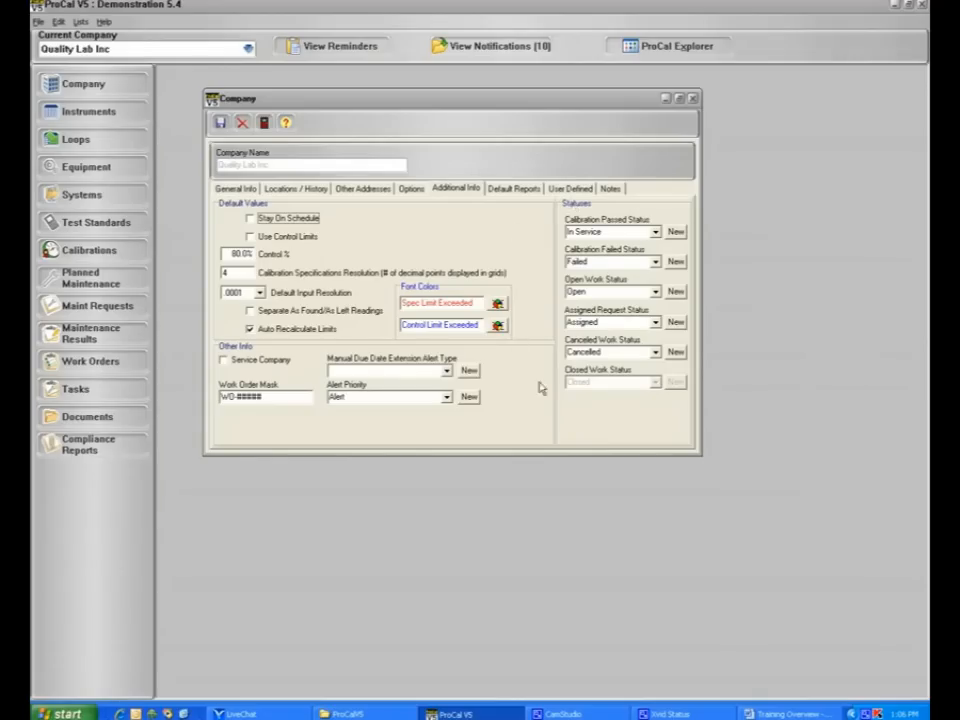
mouse_move(656, 232)
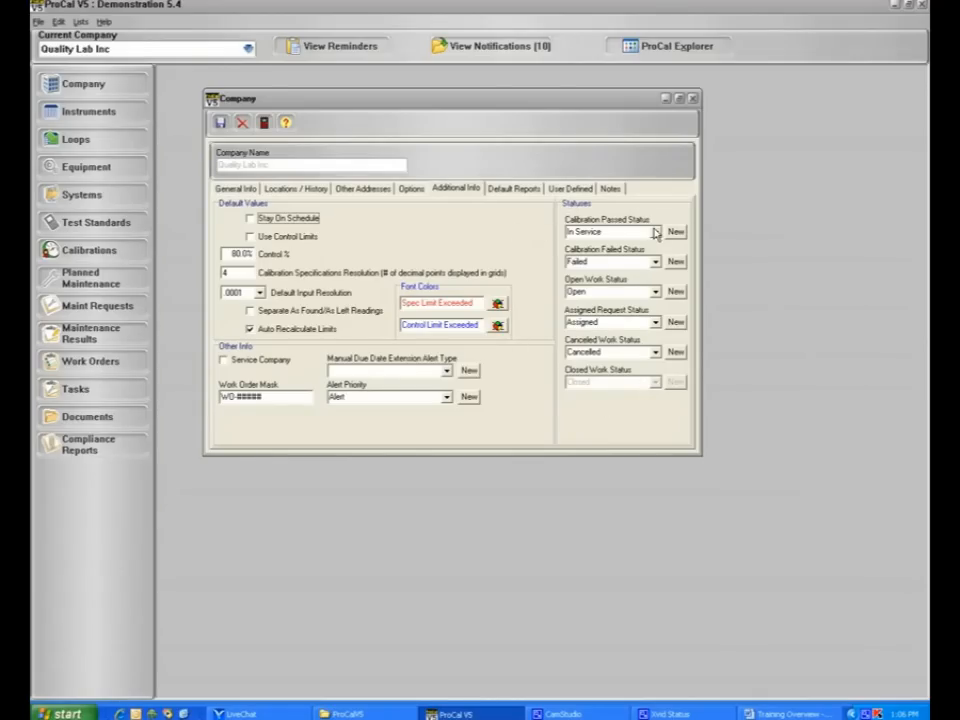
click(654, 232)
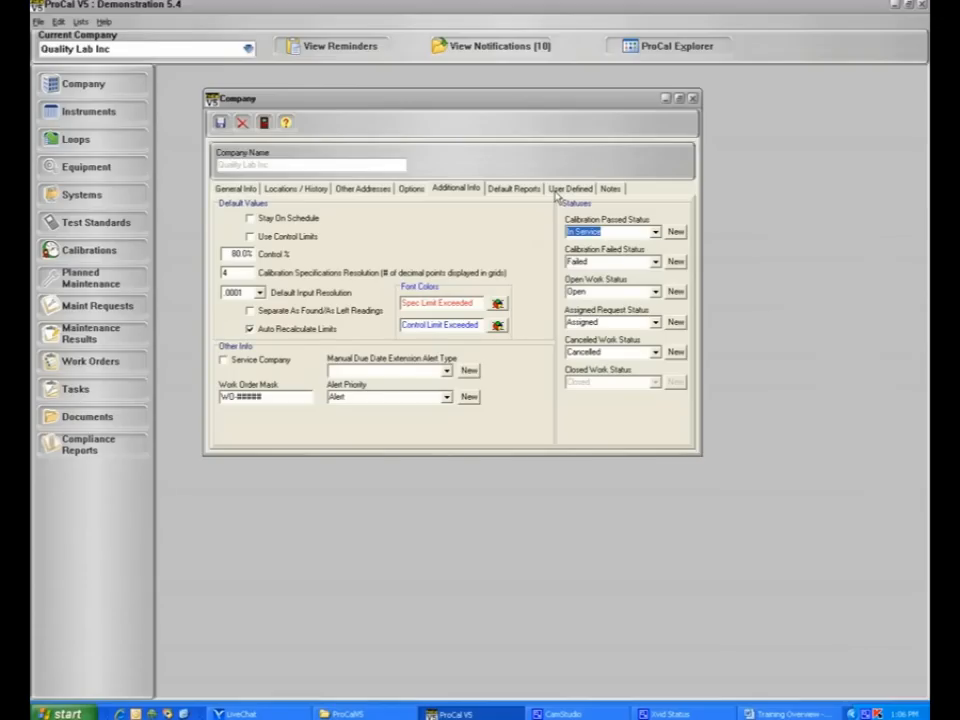
Review the company's user-defined reviewer and logo fields, then its notes page
click(570, 188)
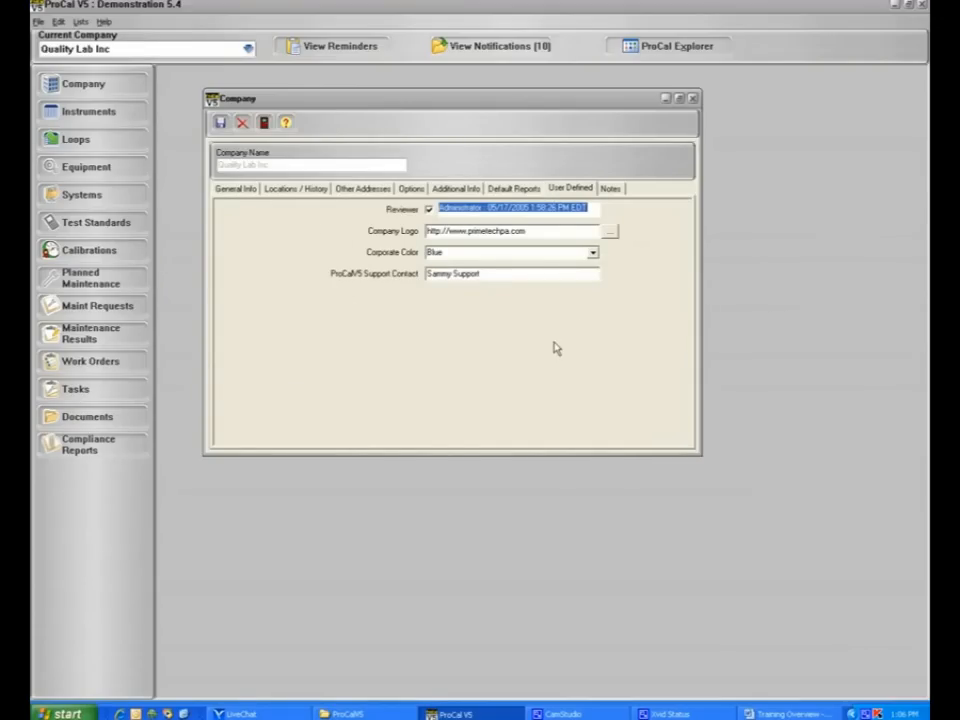
mouse_move(338, 408)
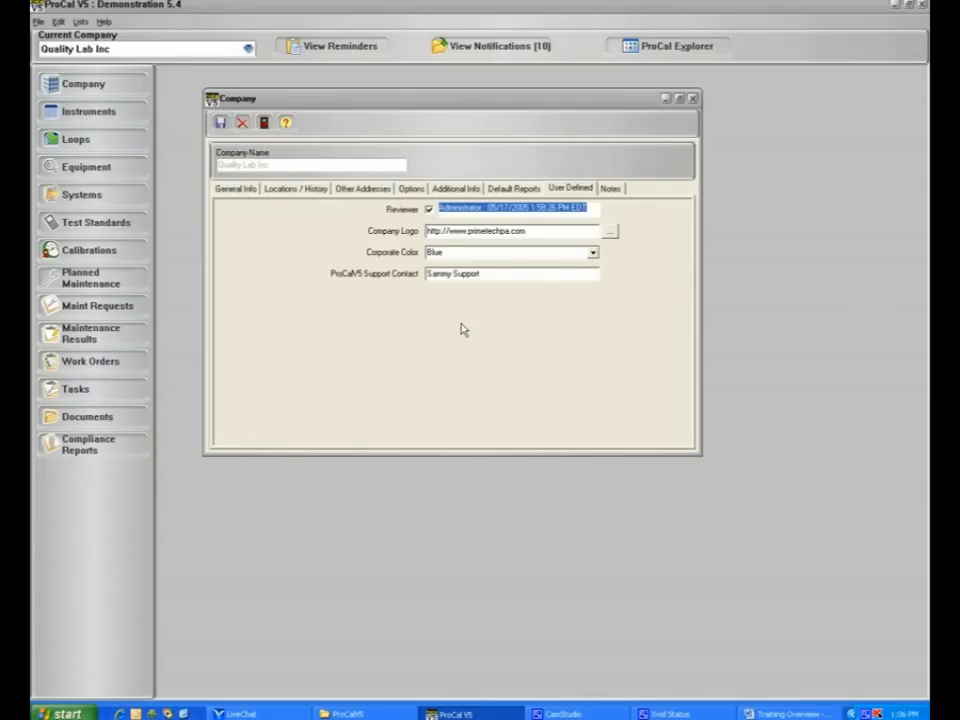
mouse_move(440, 296)
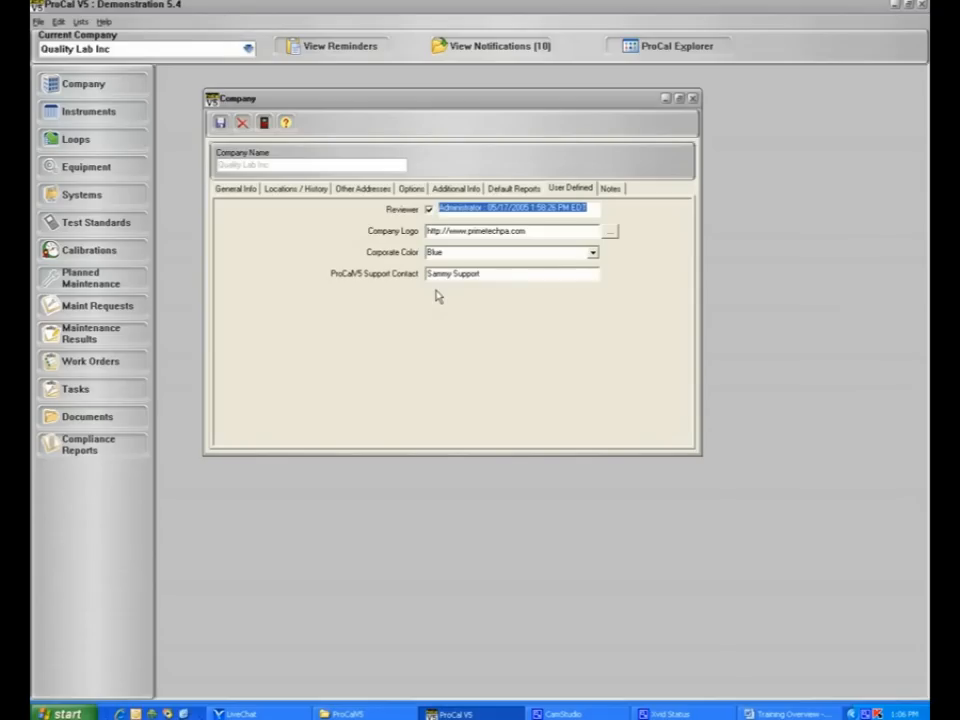
mouse_move(612, 244)
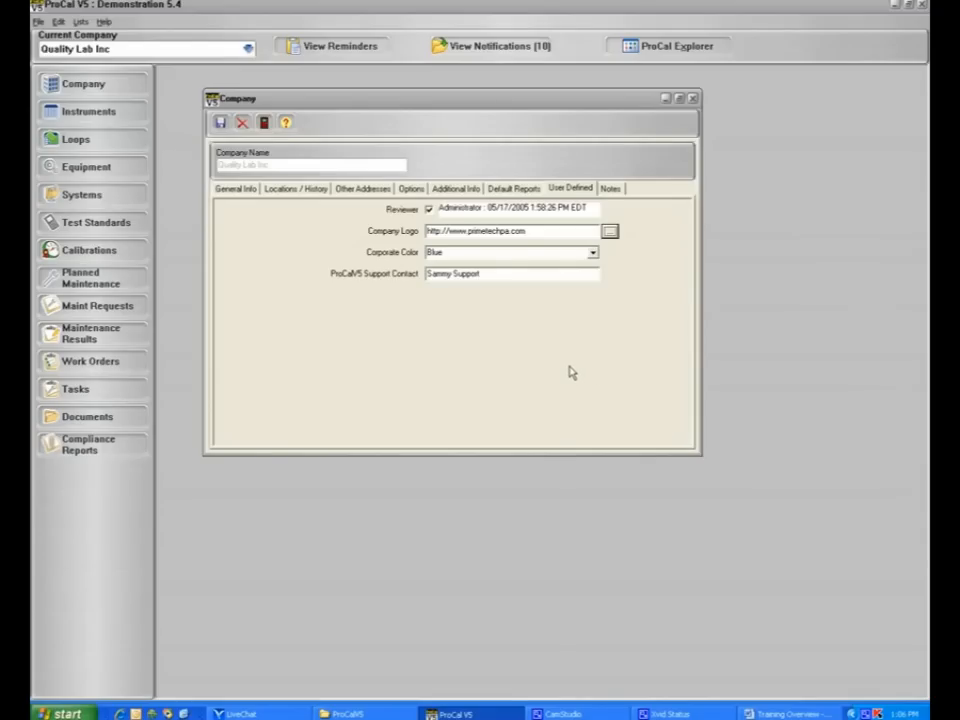
mouse_move(558, 374)
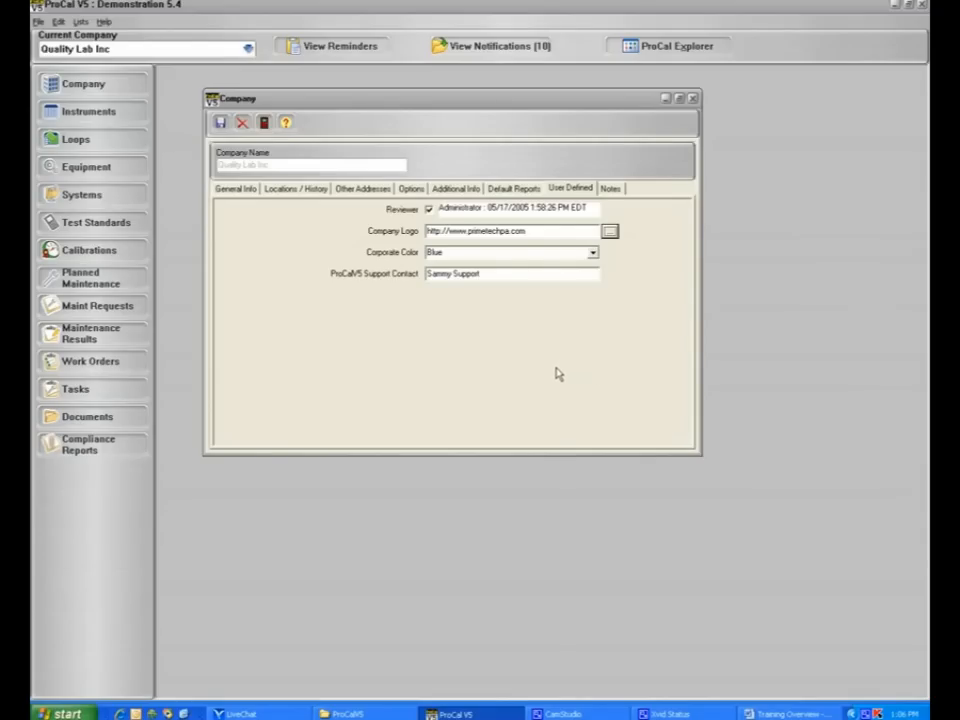
mouse_move(548, 374)
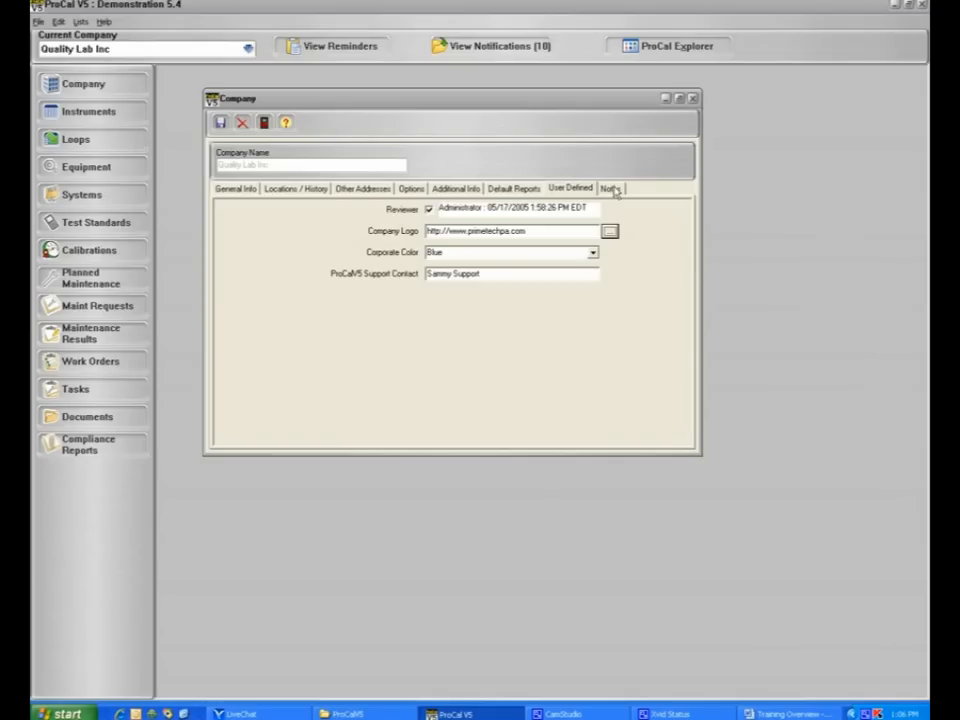
click(610, 188)
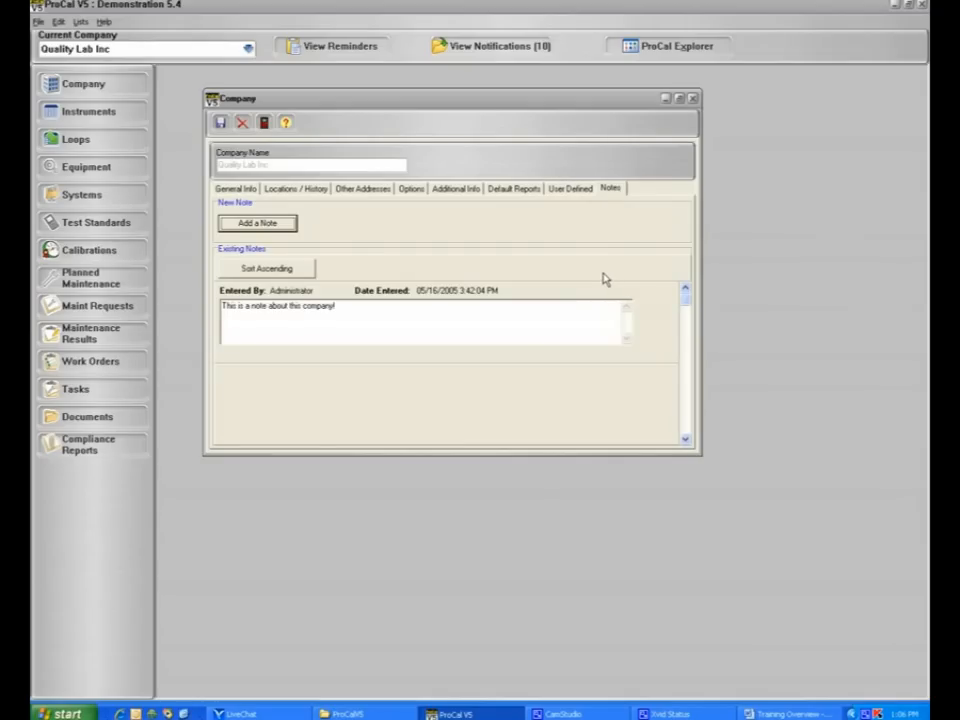
mouse_move(562, 268)
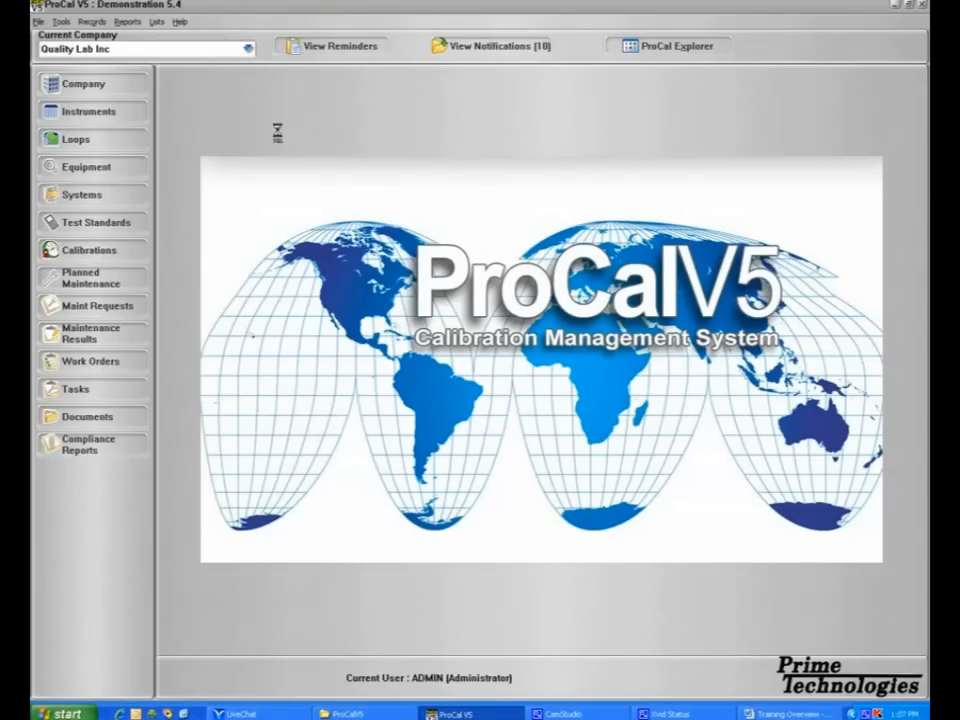
mouse_move(268, 124)
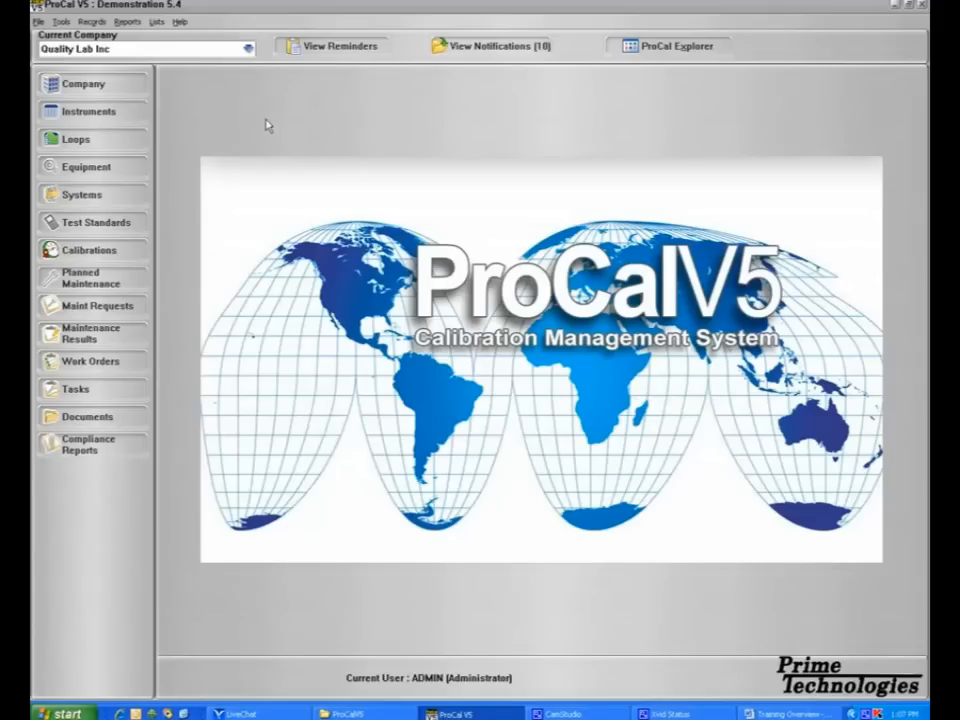
Open Employee Records to the Administrator's general info and focus its user ID
click(60, 20)
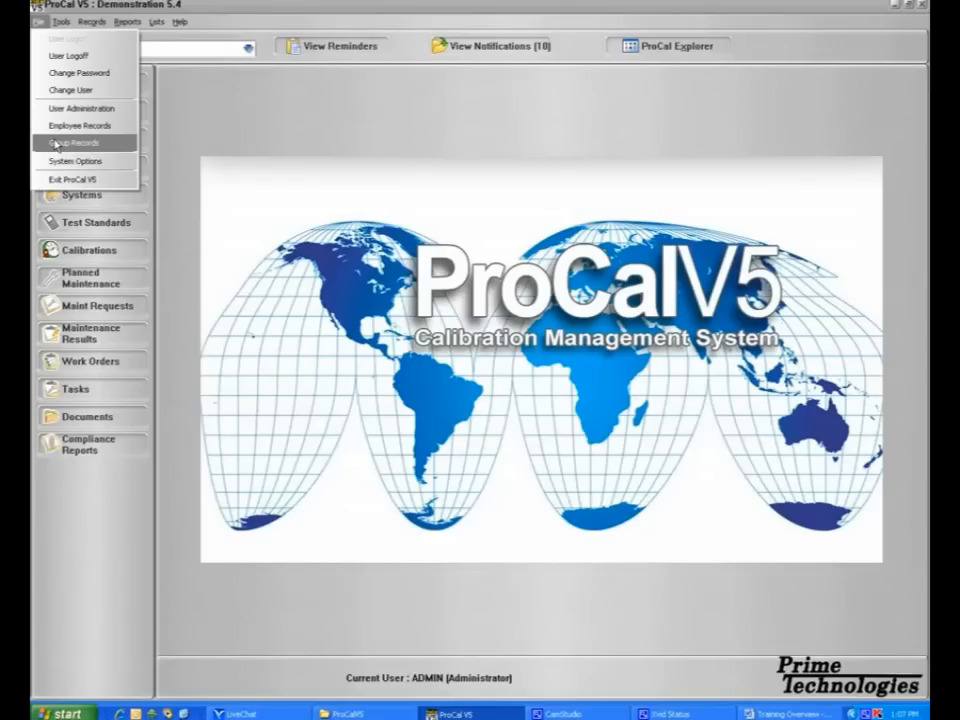
mouse_move(82, 124)
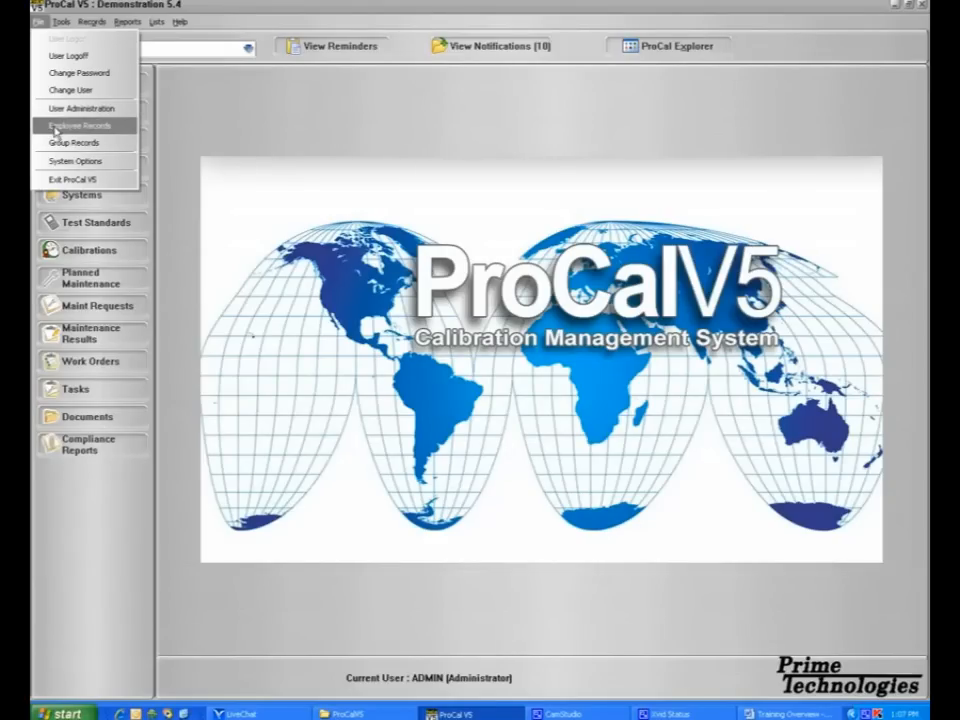
click(80, 124)
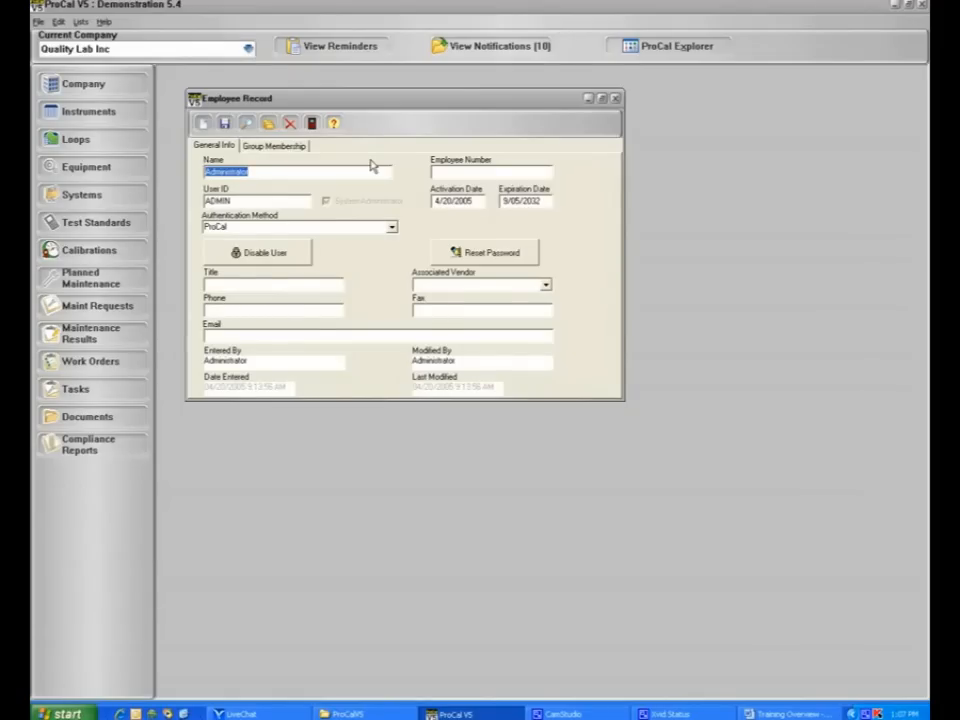
click(256, 200)
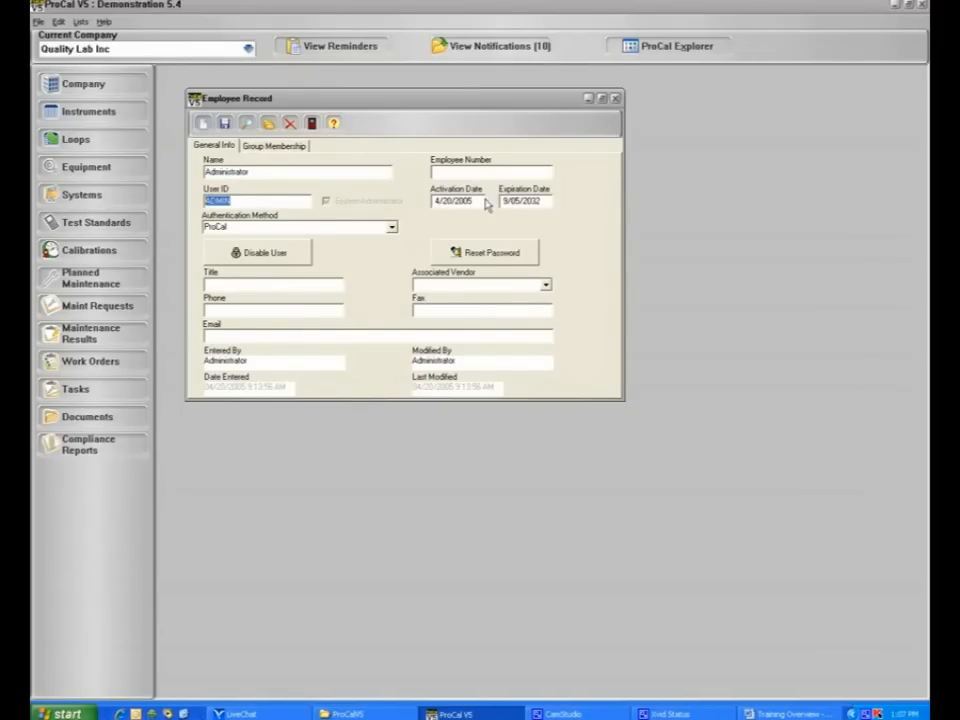
mouse_move(564, 244)
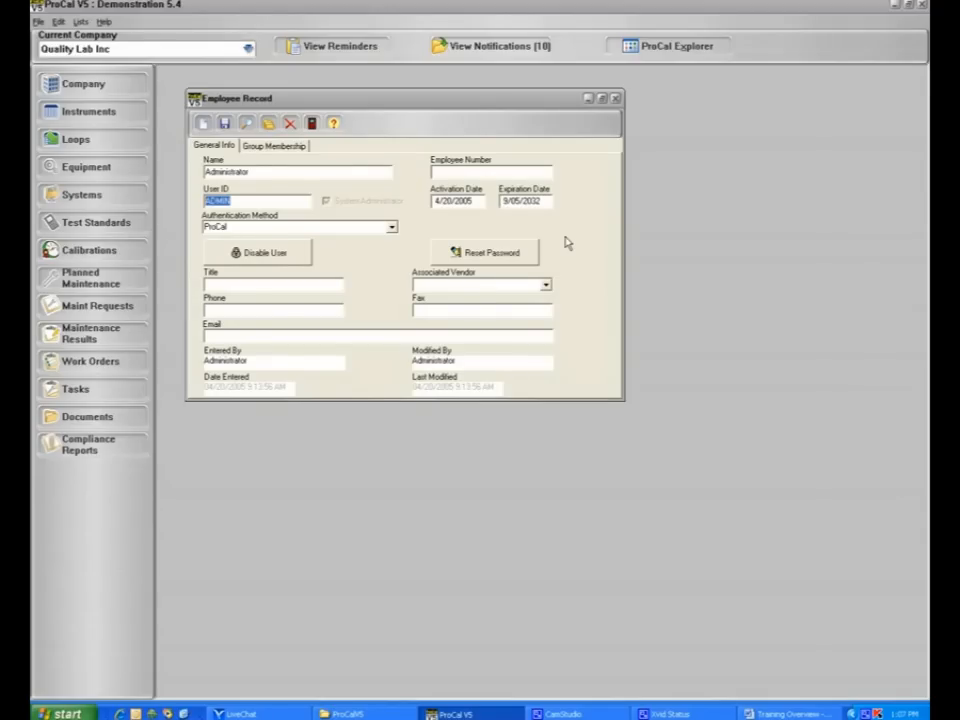
mouse_move(584, 378)
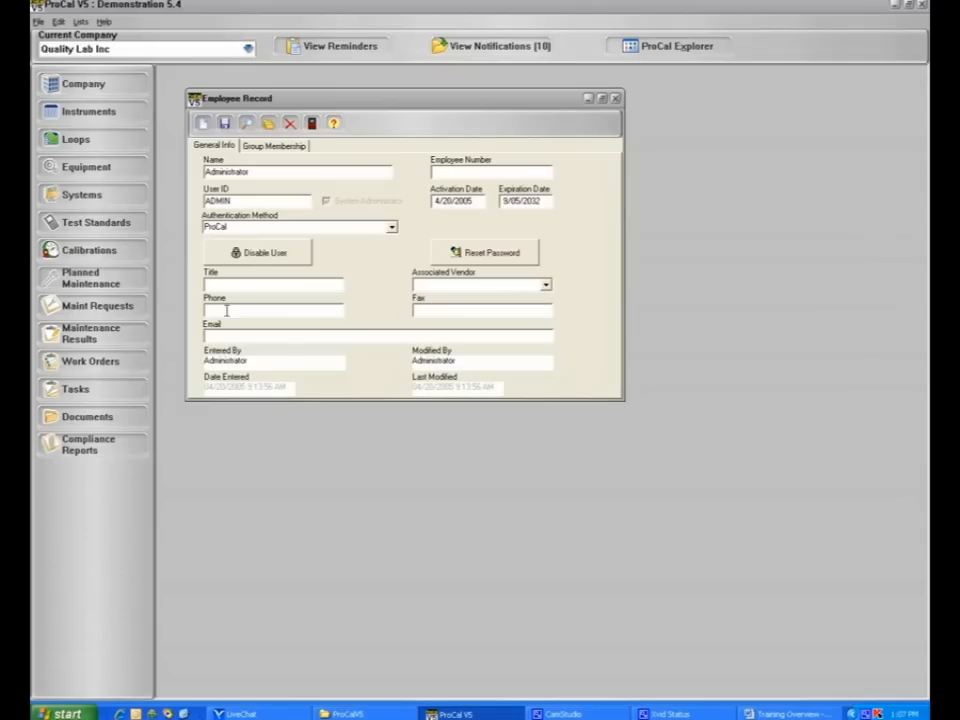
mouse_move(268, 360)
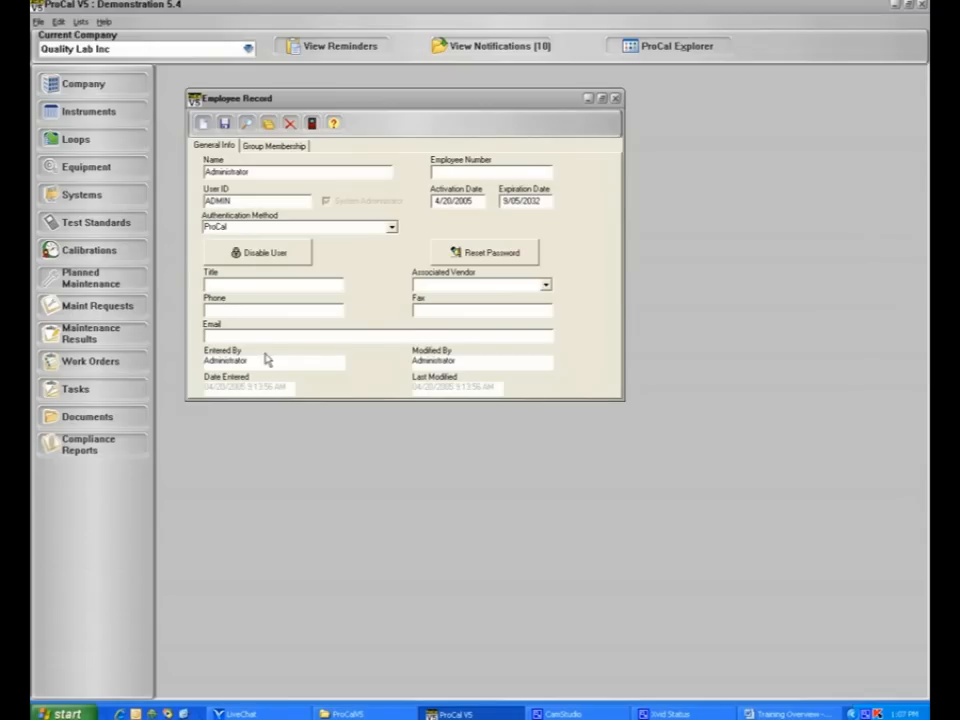
mouse_move(378, 364)
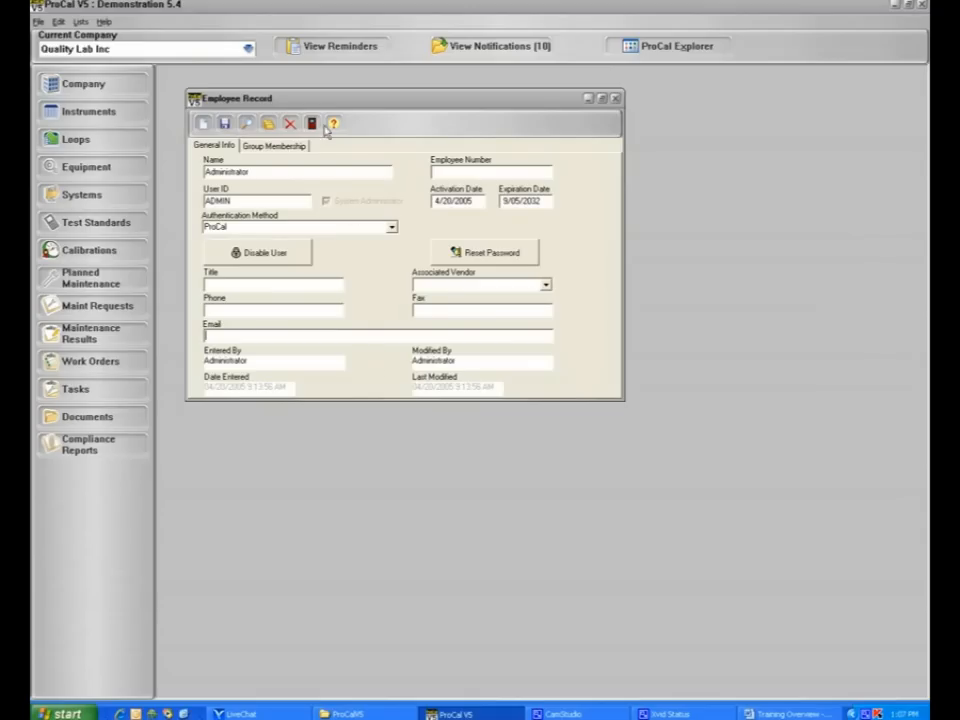
Close the employee record and open the default administrator group's members and access levels
click(616, 96)
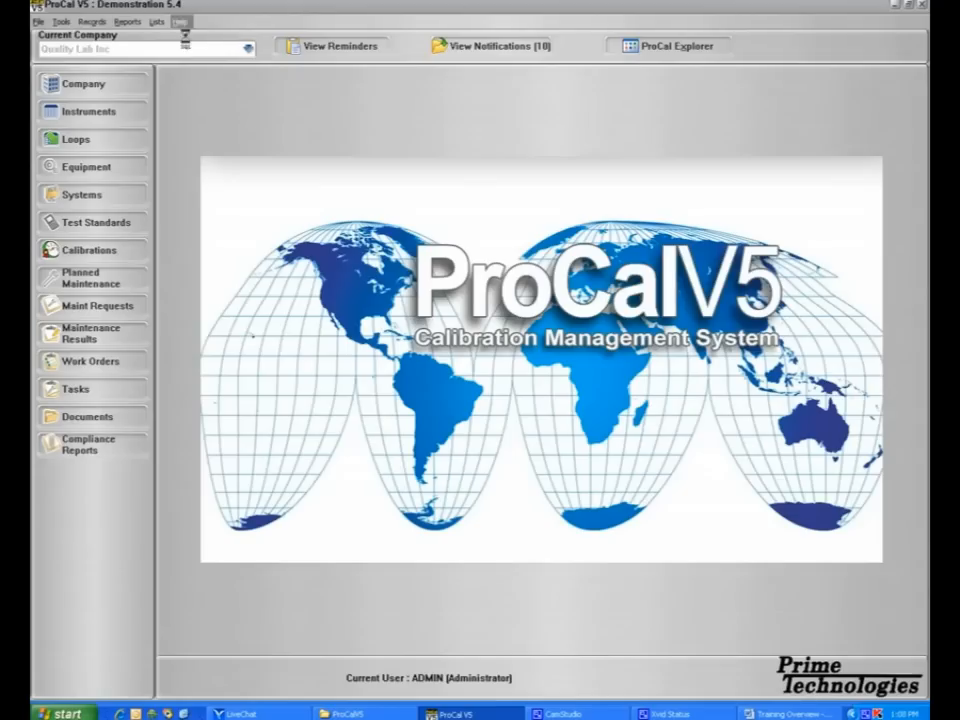
click(60, 22)
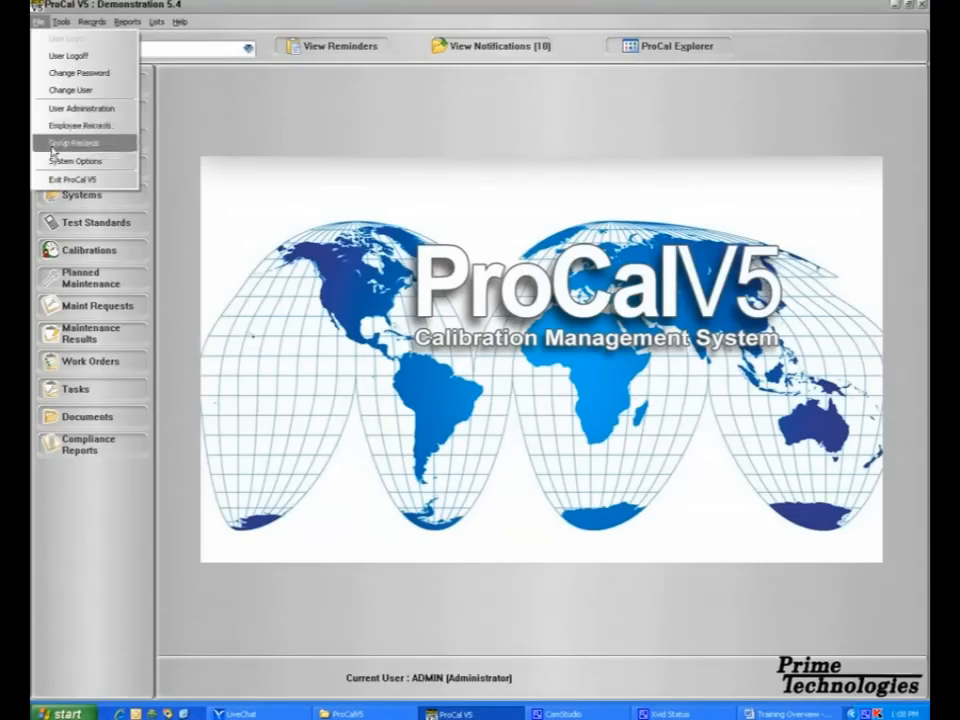
click(72, 144)
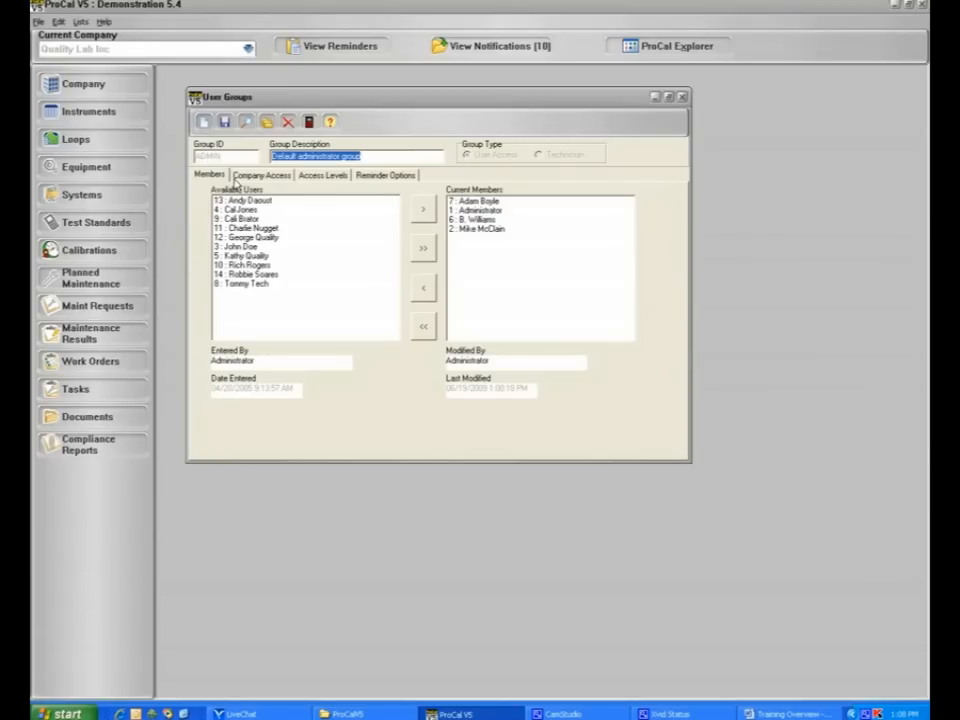
mouse_move(236, 184)
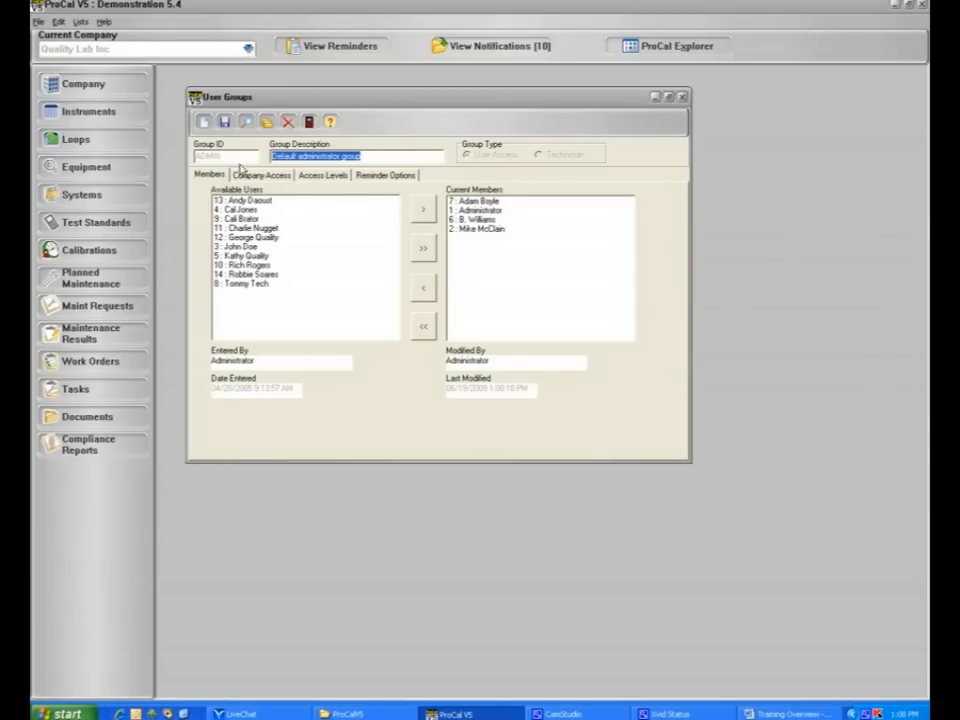
mouse_move(510, 208)
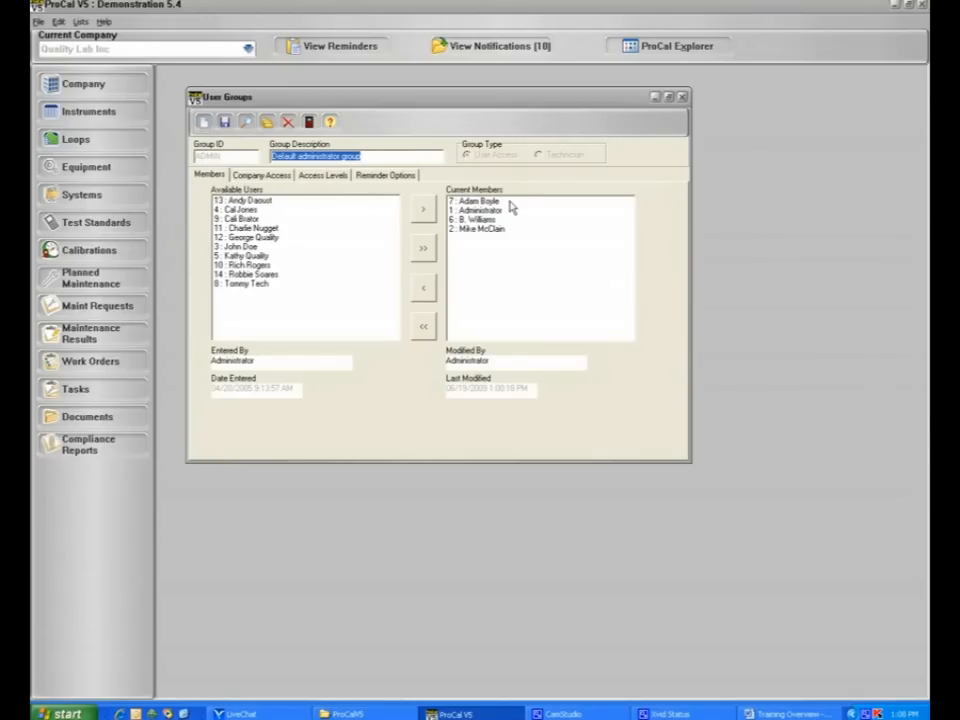
click(478, 200)
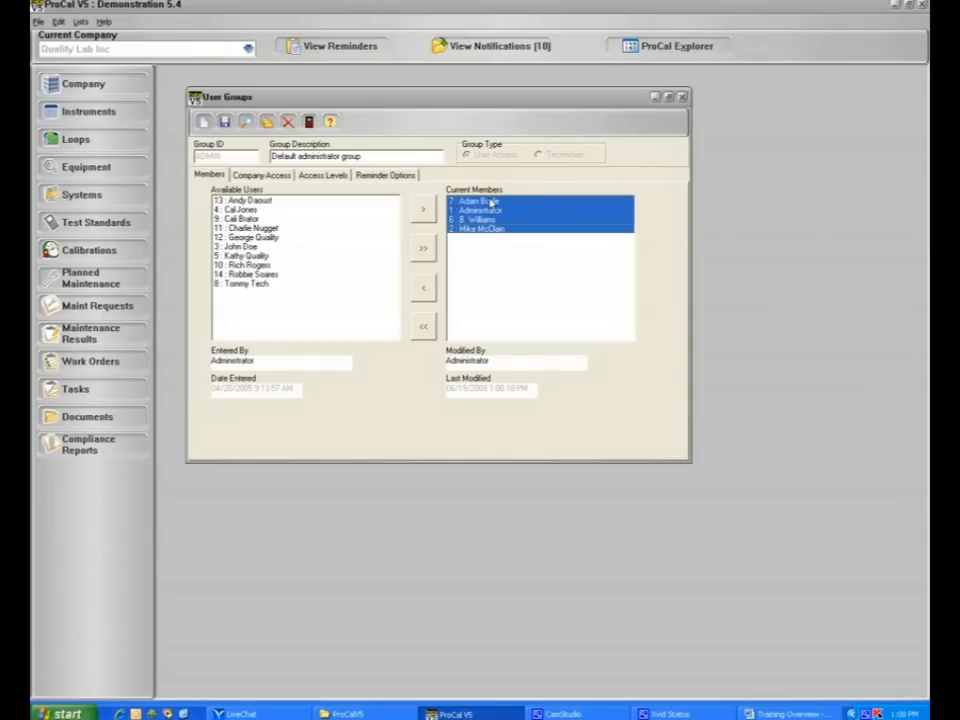
click(324, 174)
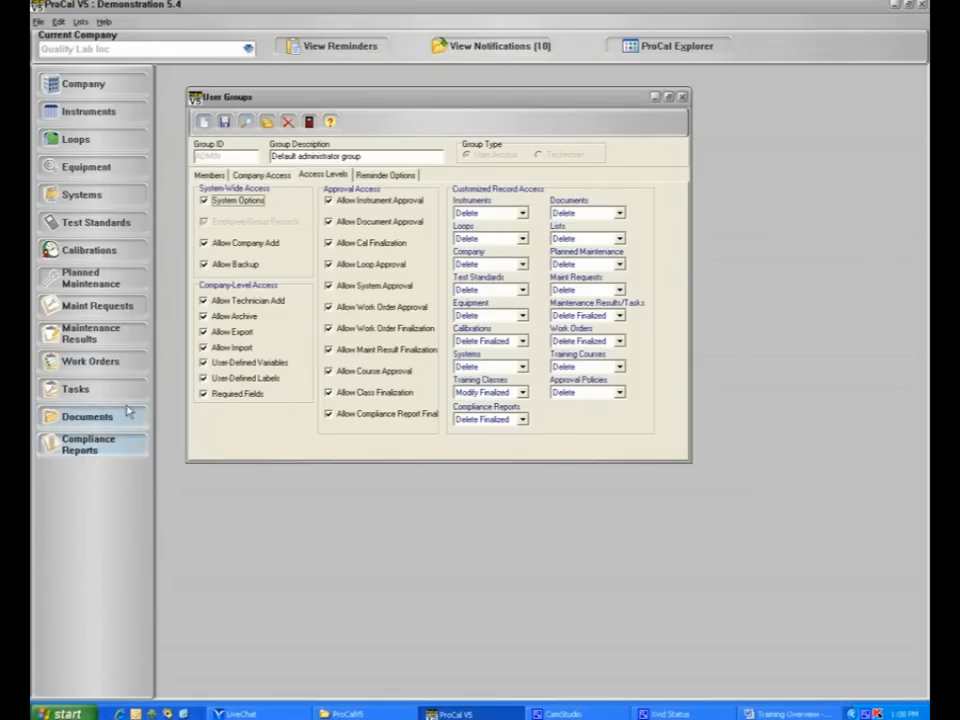
Pick access levels for instrument records and system records from their dropdowns
click(88, 444)
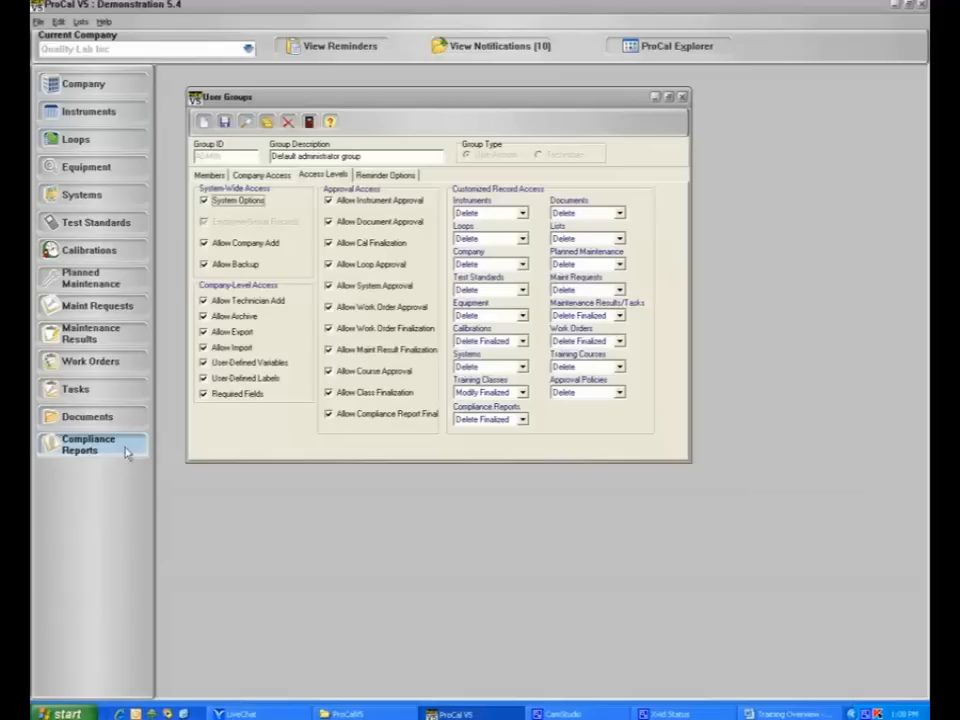
click(520, 212)
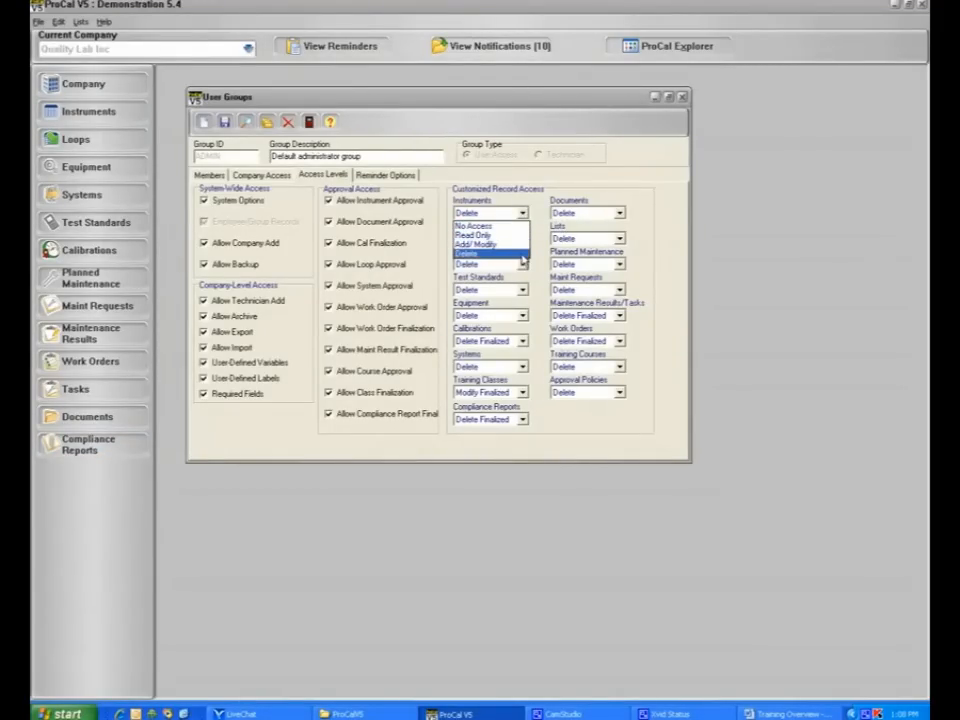
click(486, 212)
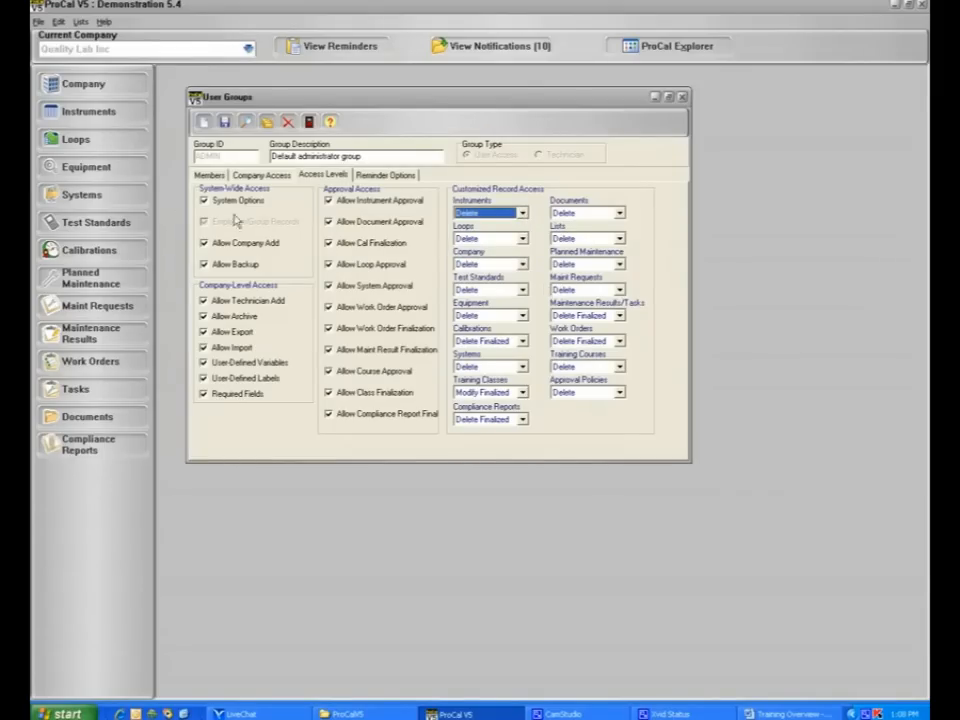
mouse_move(96, 196)
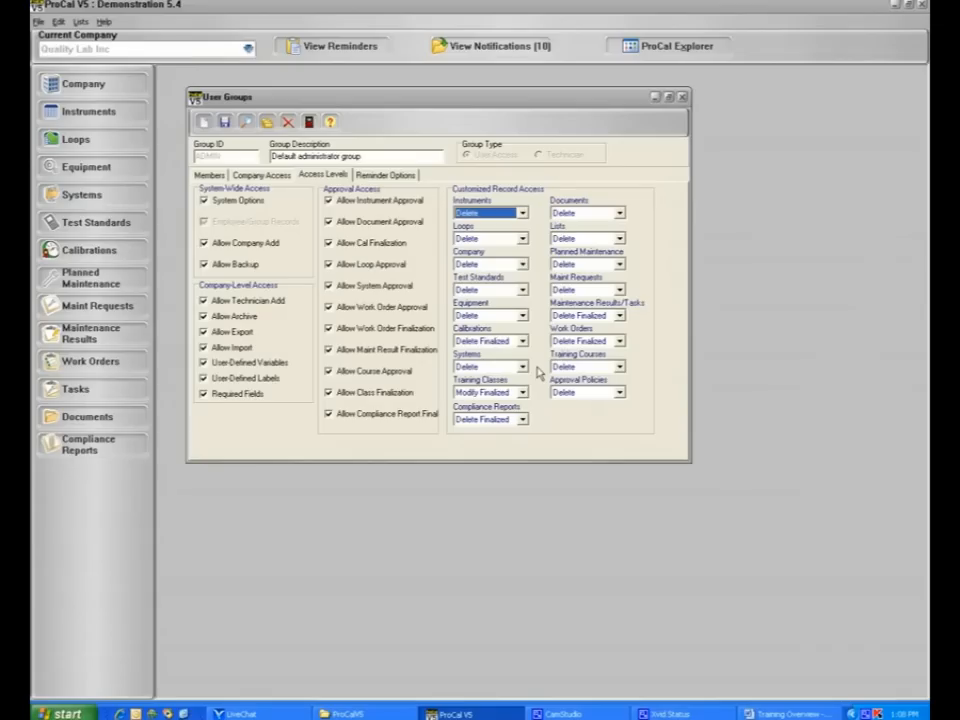
click(520, 366)
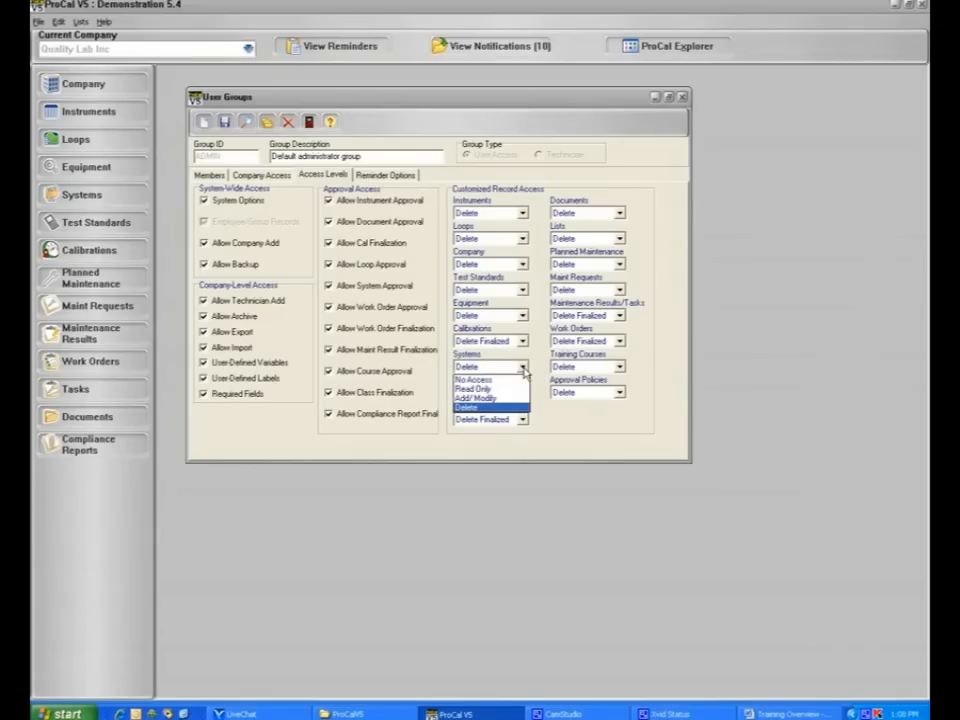
click(472, 380)
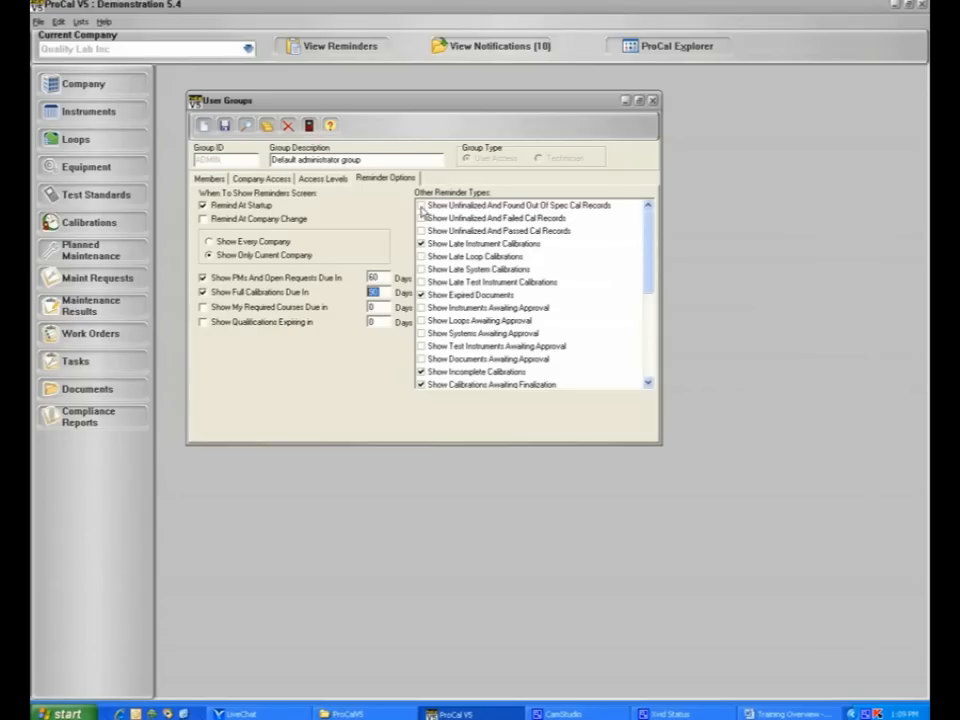
Toggle the first other reminder type and move off the group to trigger the save warning
click(422, 232)
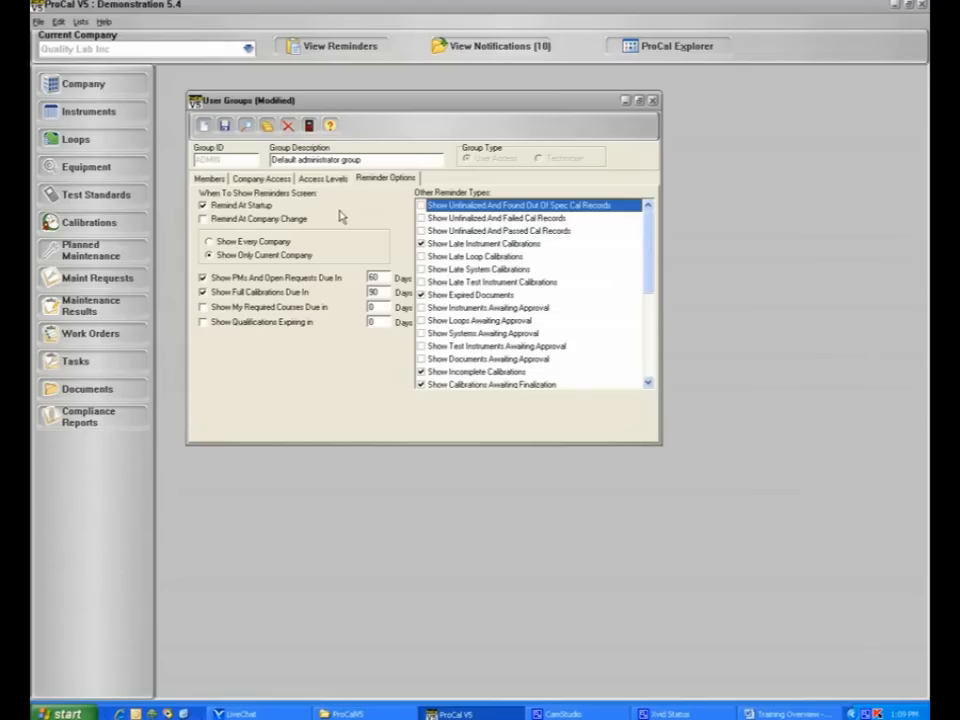
mouse_move(330, 124)
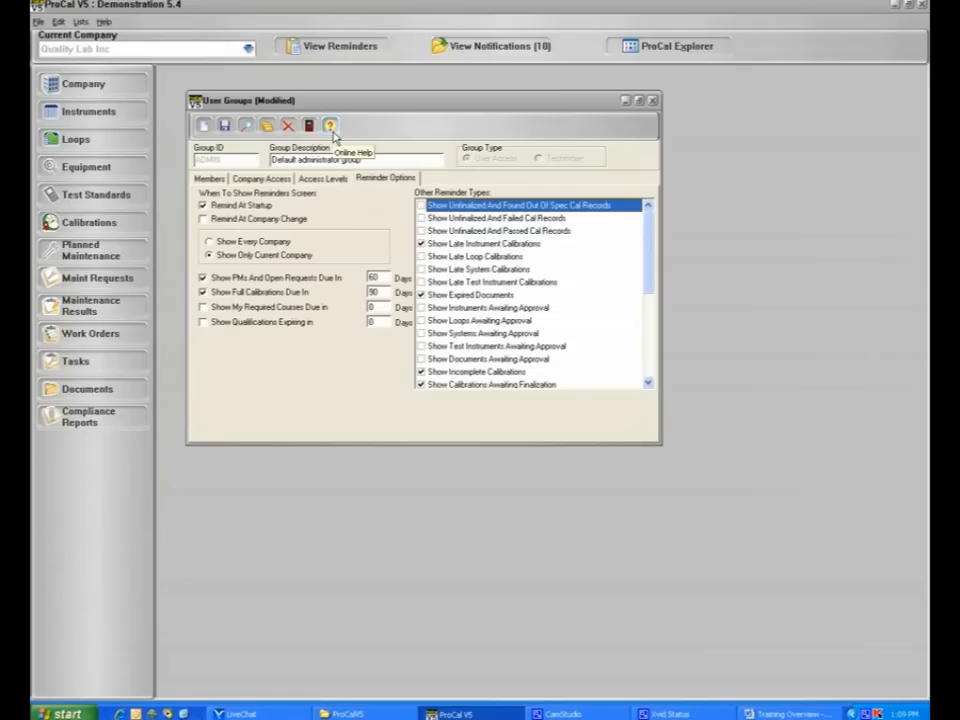
click(208, 178)
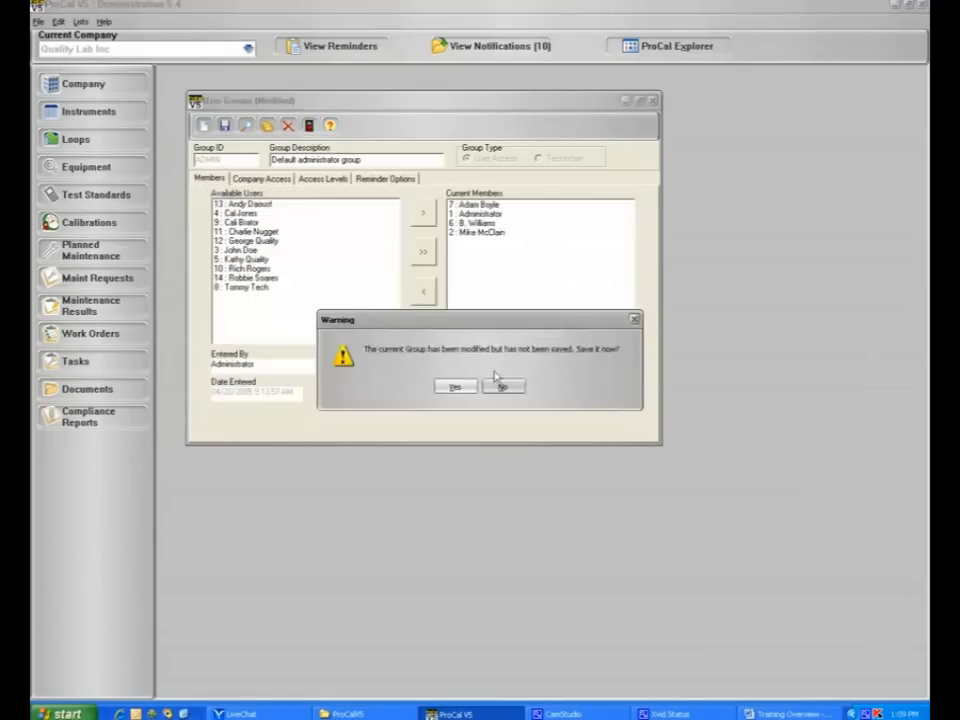